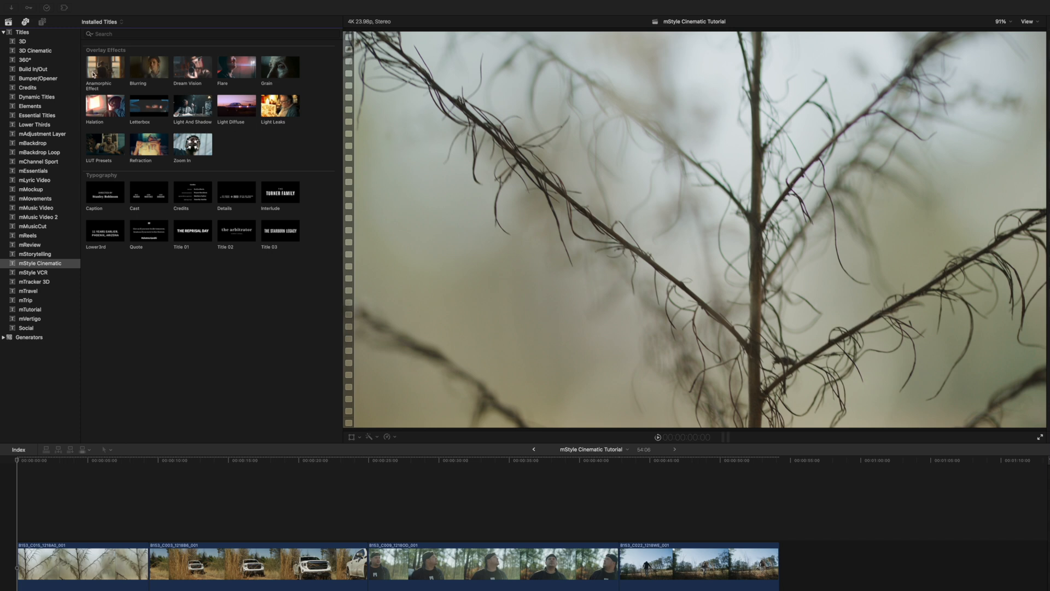
{"action": "mouse_move", "coordinate": [94, 75]}
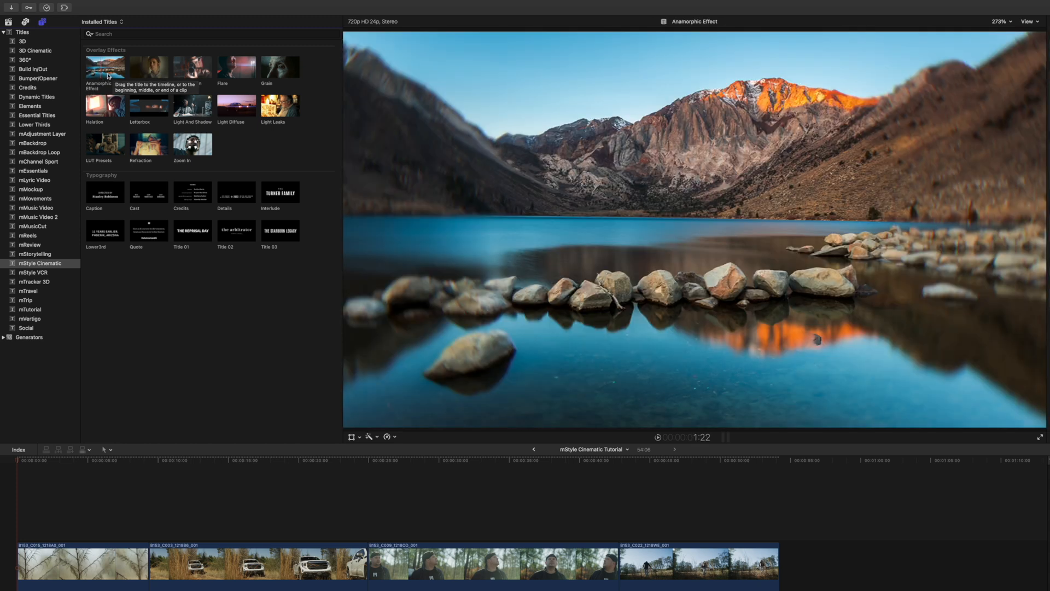
{"action": "mouse_move", "coordinate": [149, 68]}
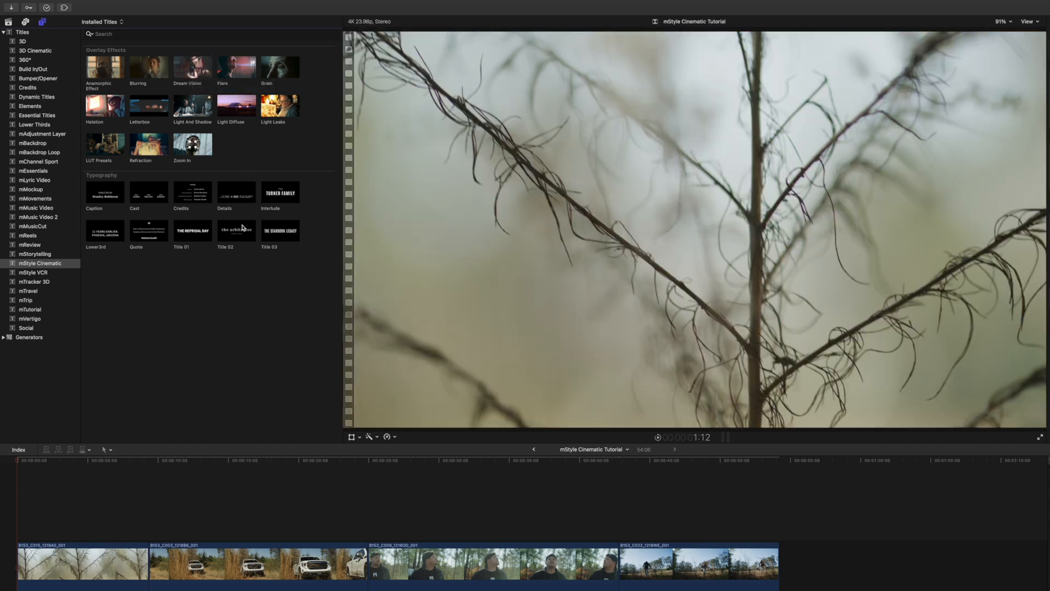
{"action": "mouse_move", "coordinate": [241, 212]}
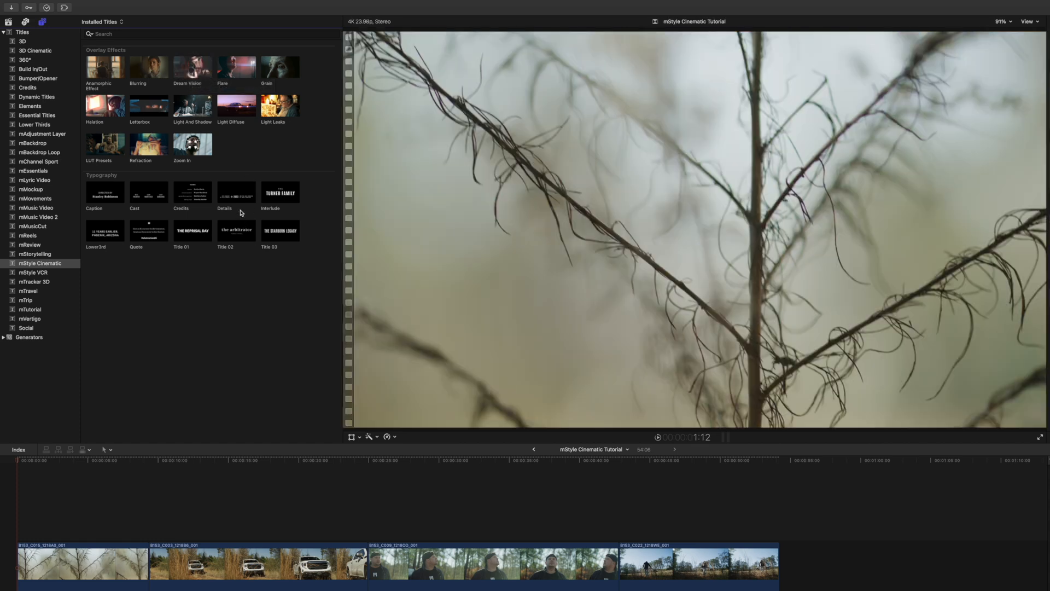
{"action": "mouse_move", "coordinate": [241, 212]}
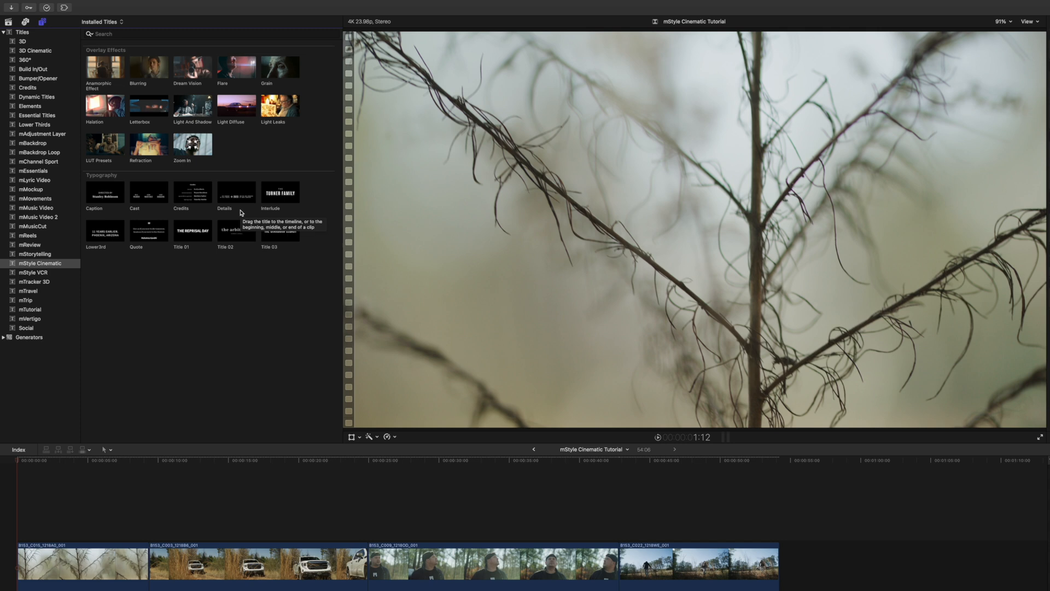
{"action": "mouse_move", "coordinate": [107, 74]}
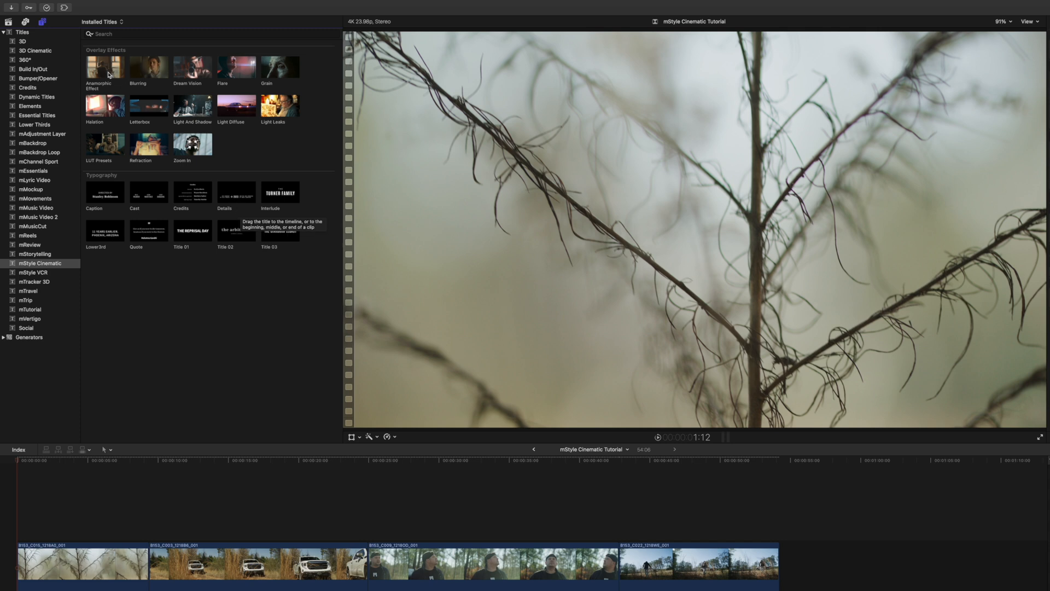
Step: Place the Anamorphic Effect over the first clip and recentre its distortion in the frame
{"action": "left_click_drag", "start_coordinate": [105, 66], "coordinate": [47, 519]}
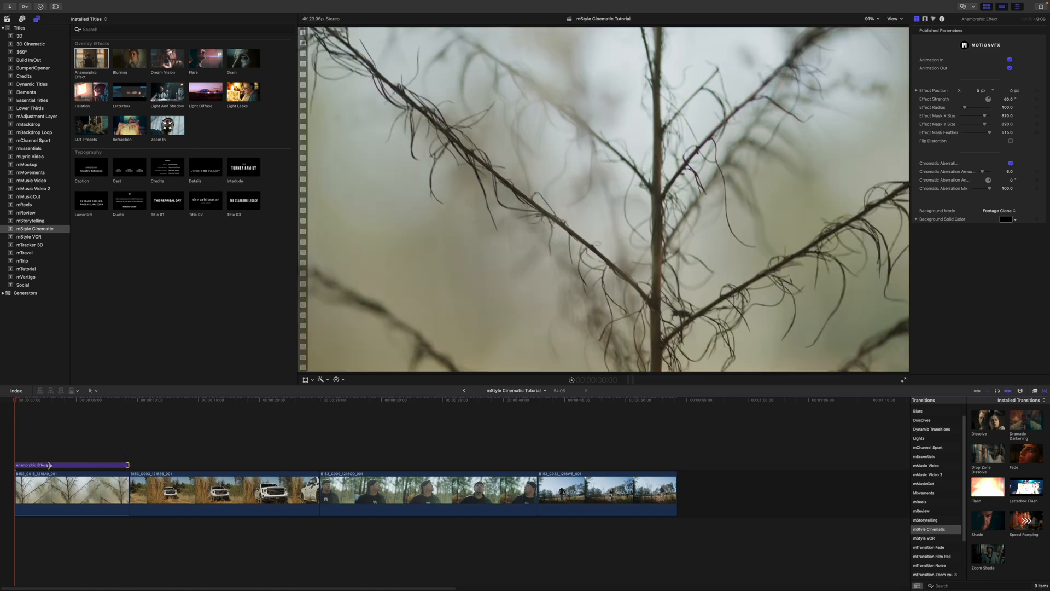
{"action": "left_click", "coordinate": [64, 416]}
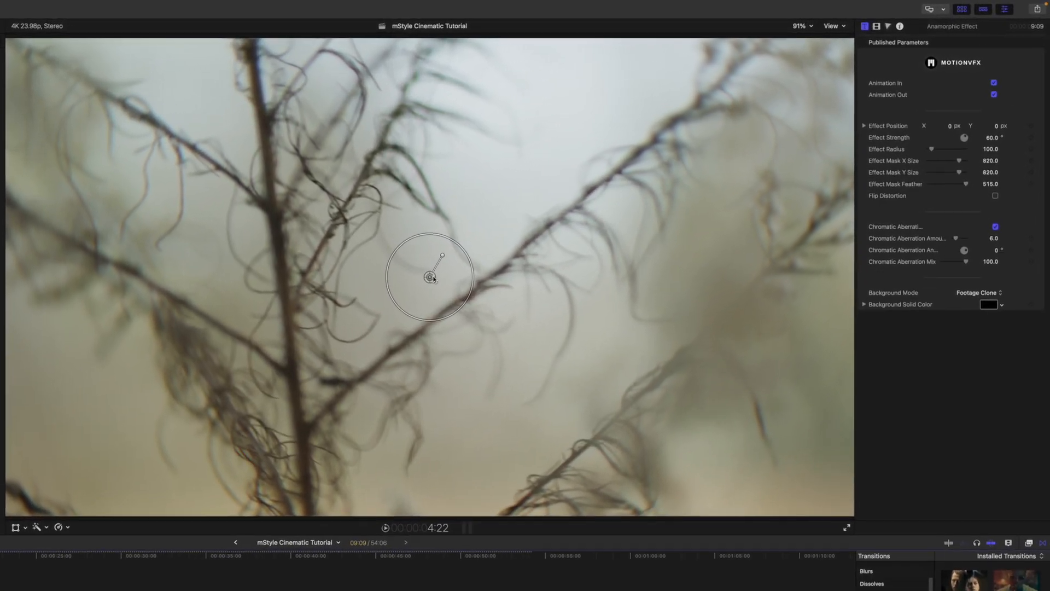
{"action": "left_click_drag", "start_coordinate": [428, 277], "coordinate": [205, 429]}
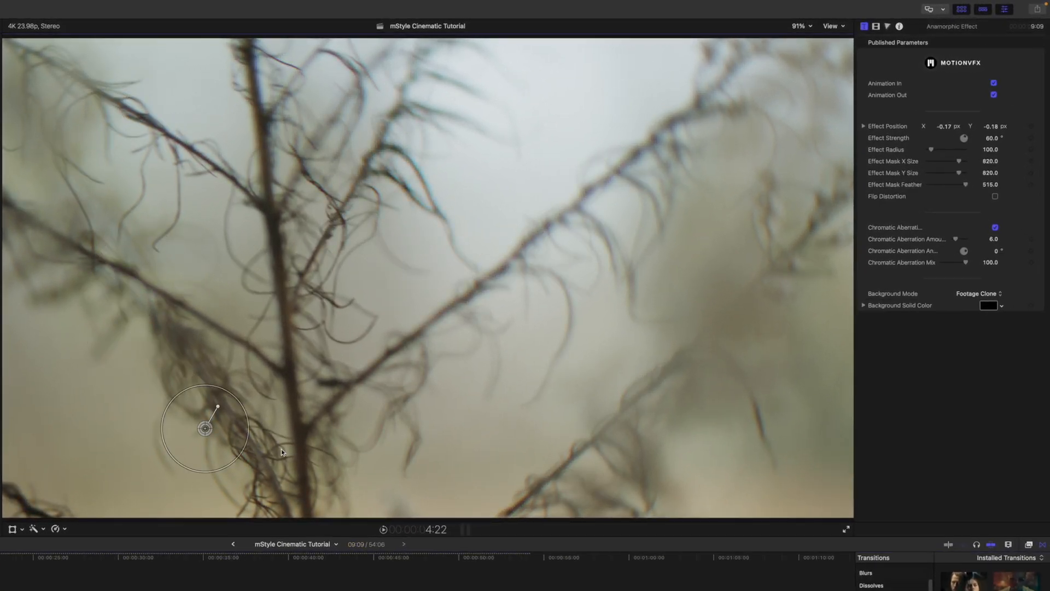
{"action": "left_click_drag", "start_coordinate": [205, 429], "coordinate": [310, 273]}
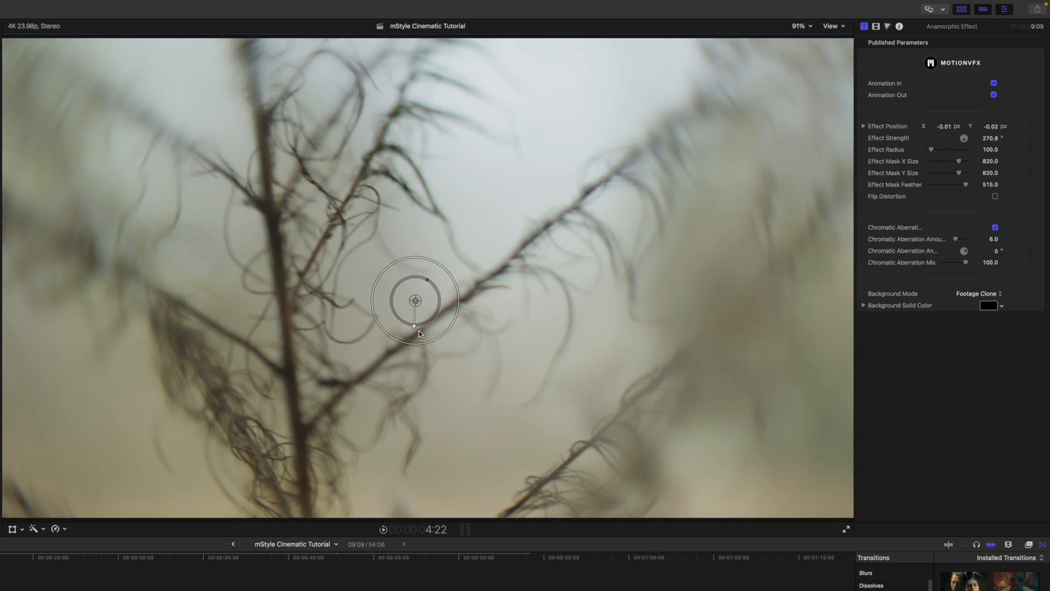
Step: Adjust the Anamorphic strength handle to roughly 60 degrees, then dial it back slightly
{"action": "left_click_drag", "start_coordinate": [416, 334], "coordinate": [431, 281]}
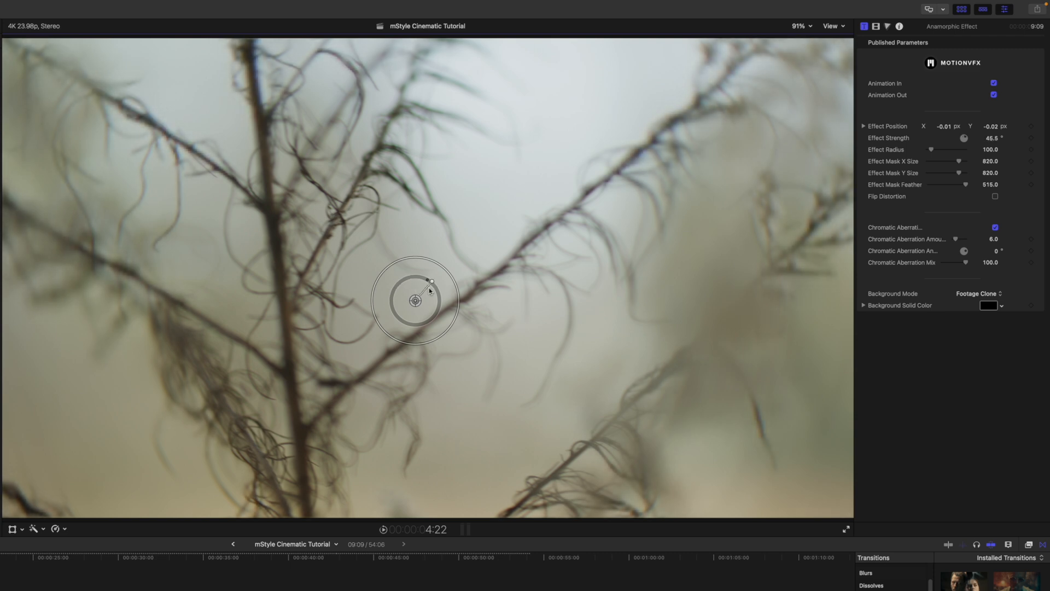
{"action": "left_click_drag", "start_coordinate": [428, 279], "coordinate": [440, 299]}
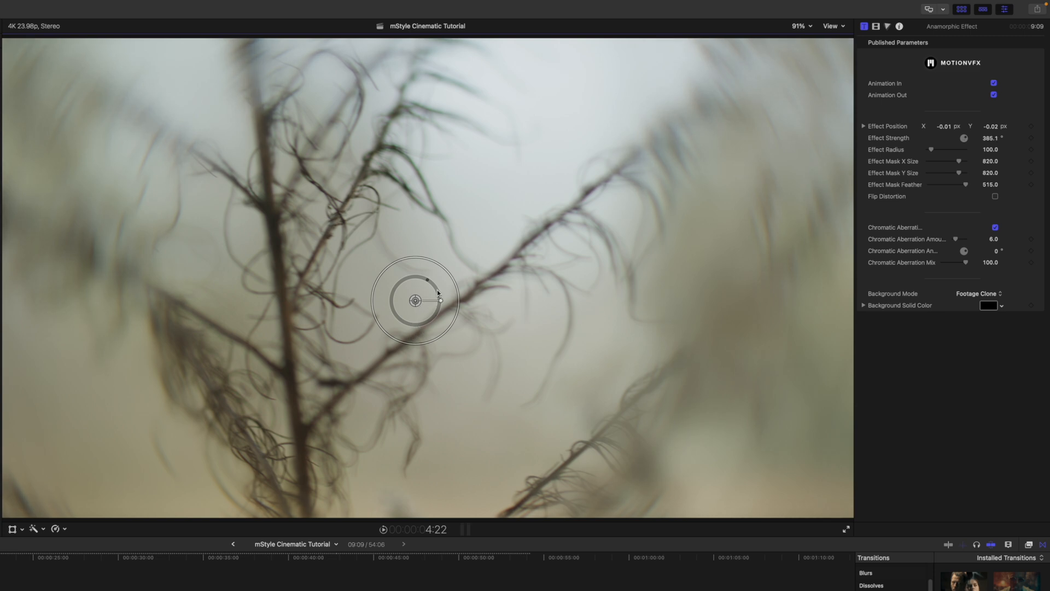
{"action": "left_click_drag", "start_coordinate": [435, 293], "coordinate": [401, 322]}
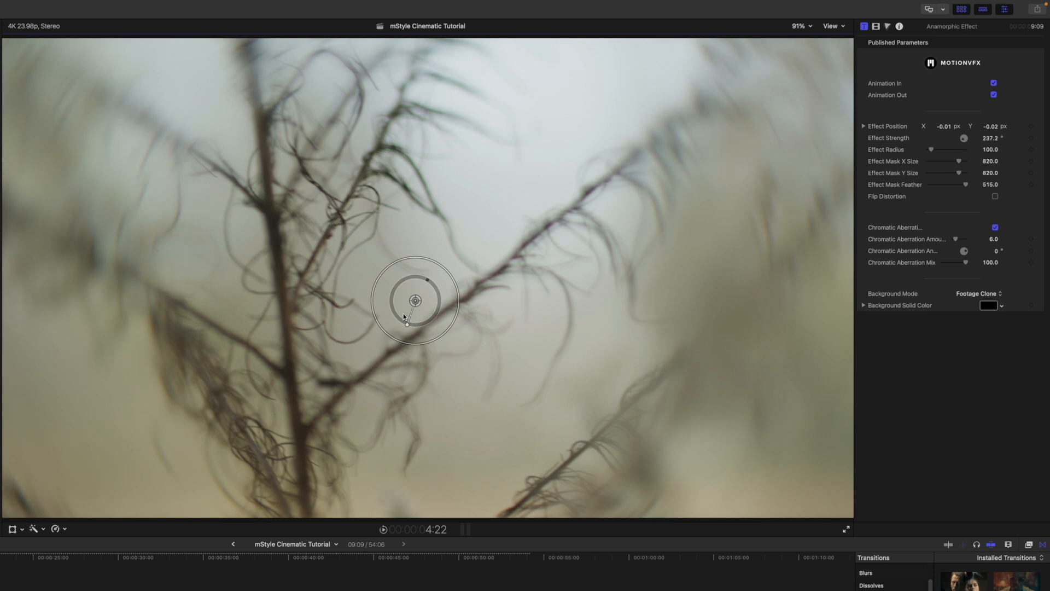
{"action": "left_click_drag", "start_coordinate": [963, 138], "coordinate": [963, 138]}
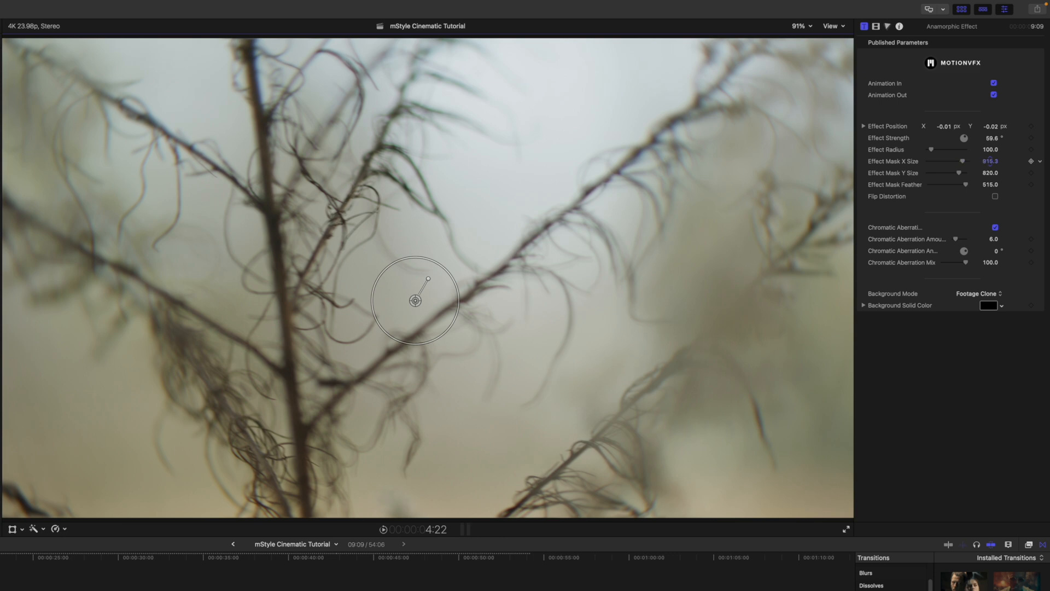
Step: Widen the Effect Mask X Size to about 1065
{"action": "left_click_drag", "start_coordinate": [961, 162], "coordinate": [931, 162]}
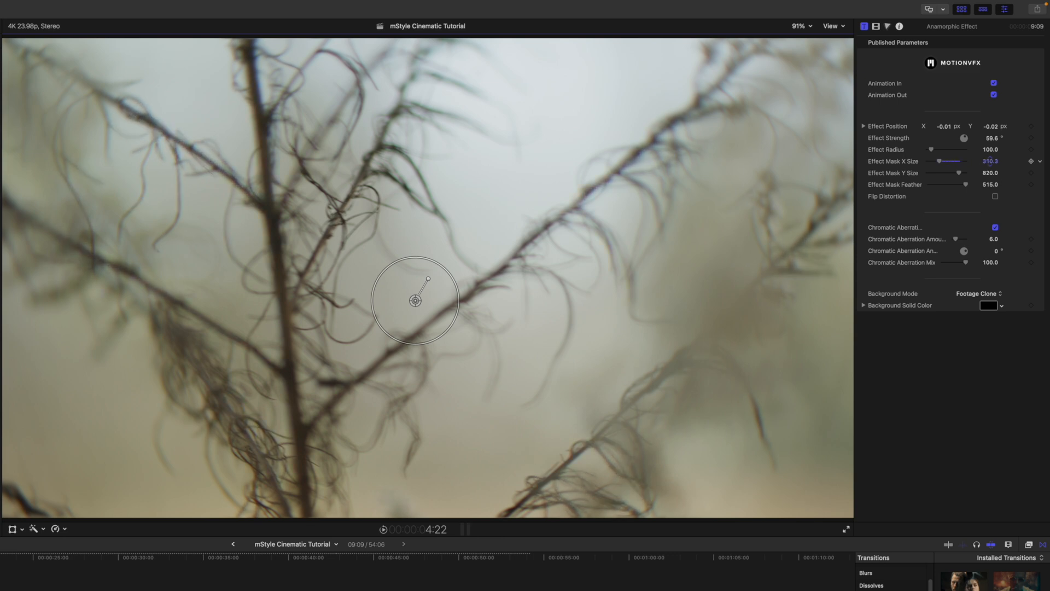
{"action": "left_click_drag", "start_coordinate": [945, 161], "coordinate": [962, 161]}
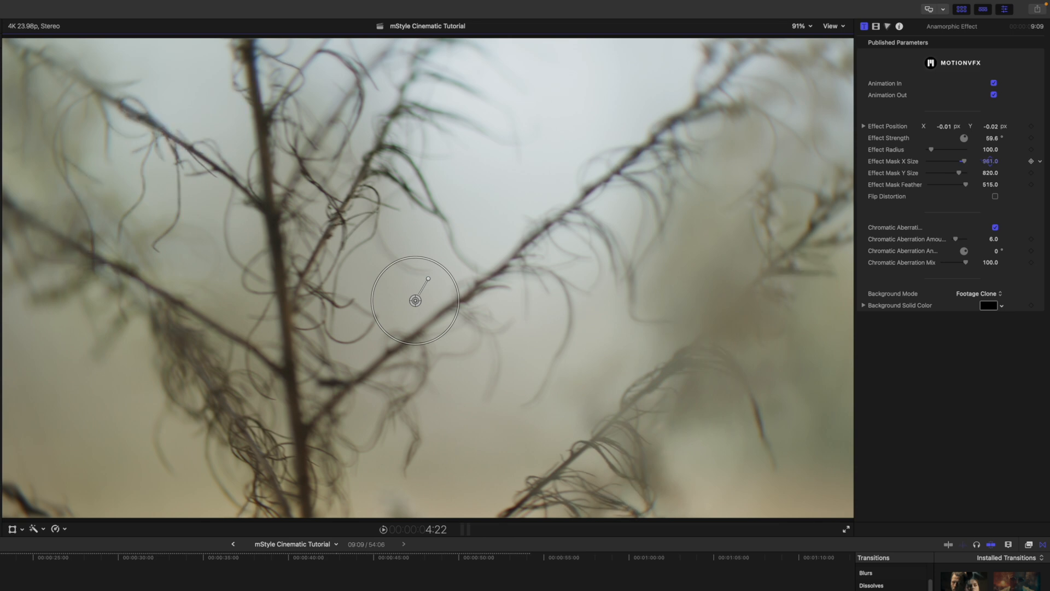
{"action": "left_click_drag", "start_coordinate": [963, 162], "coordinate": [967, 162]}
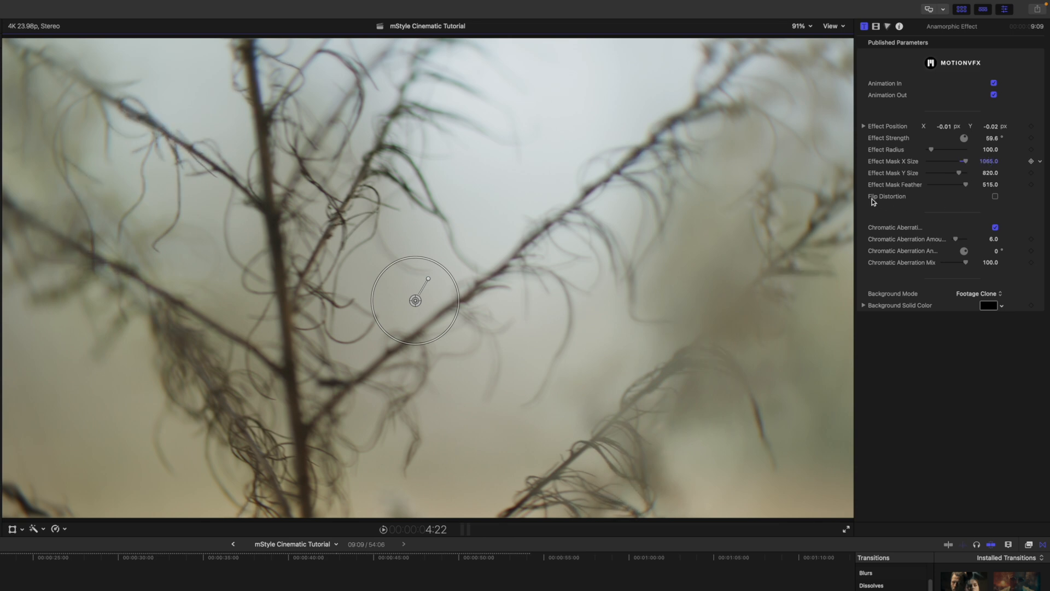
Step: Try Flip Distortion and Chromatic Aberration toggles, leaving aberration on with its amount raised to about 32
{"action": "left_click", "coordinate": [995, 197]}
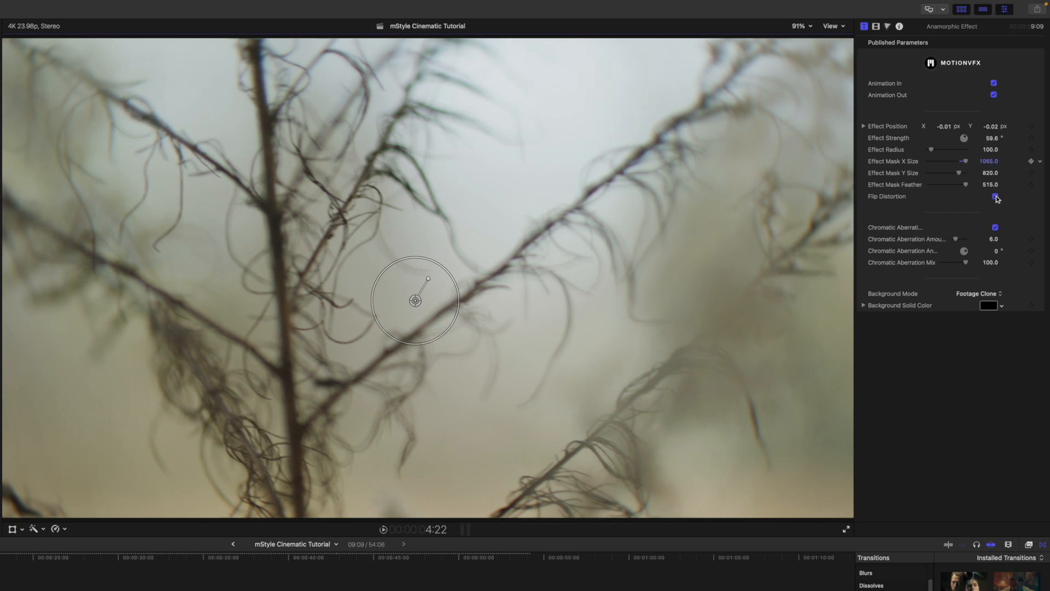
{"action": "left_click", "coordinate": [994, 196]}
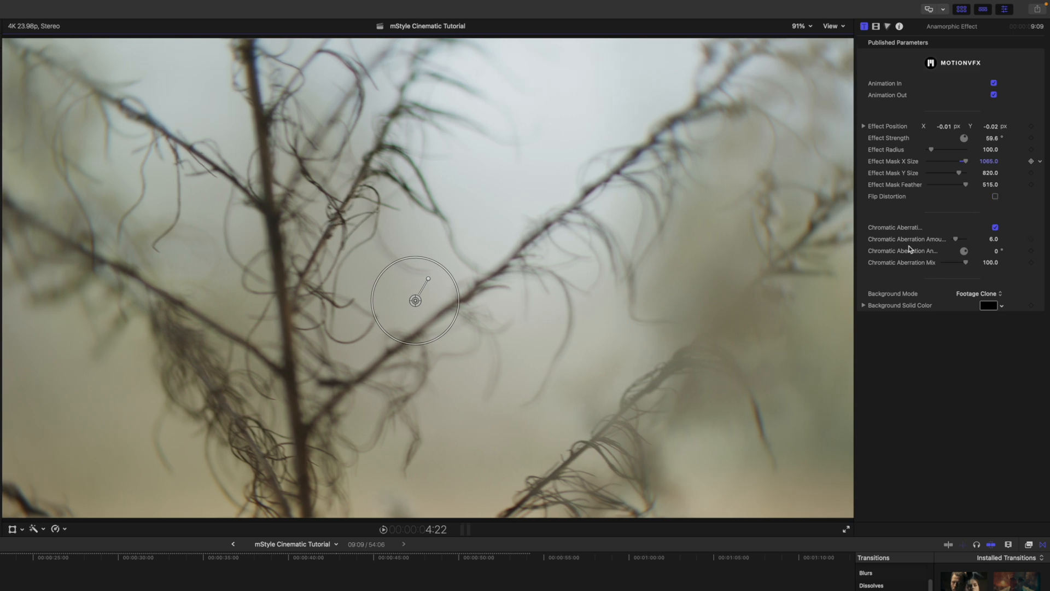
{"action": "left_click", "coordinate": [995, 227]}
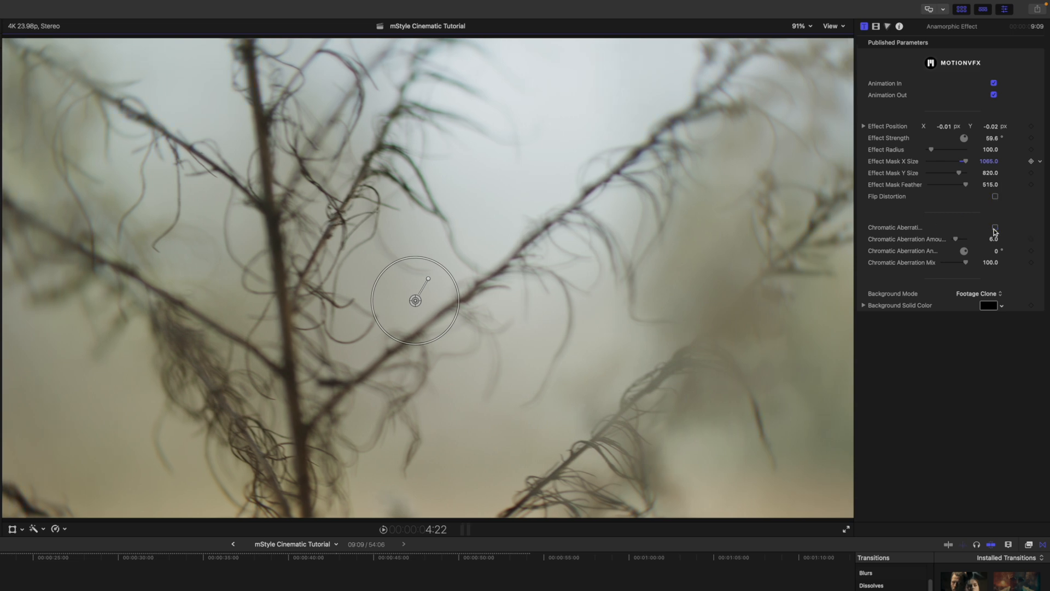
{"action": "left_click", "coordinate": [994, 227]}
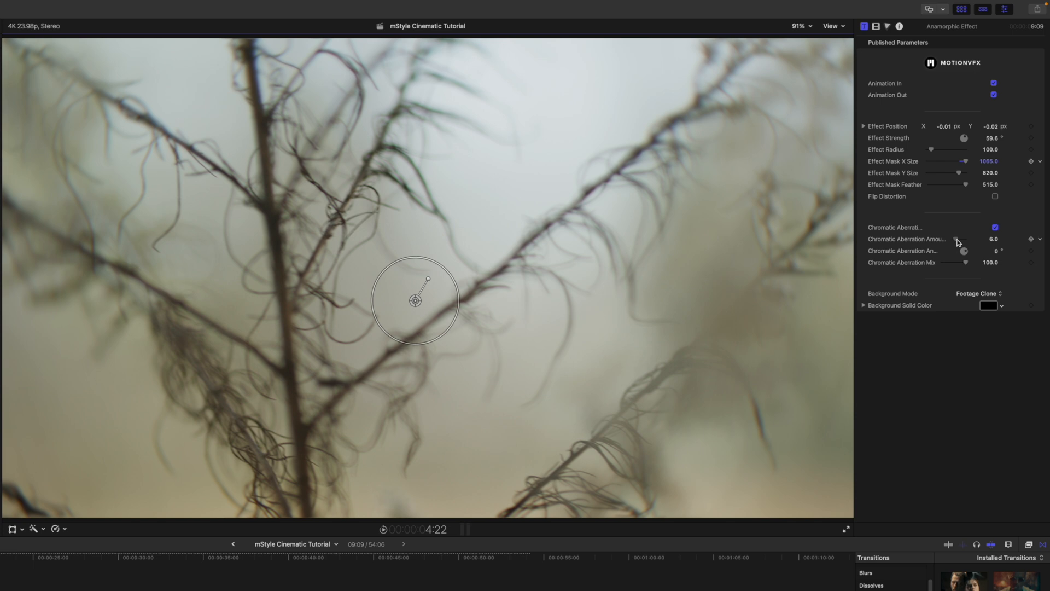
{"action": "left_click_drag", "start_coordinate": [950, 239], "coordinate": [965, 239]}
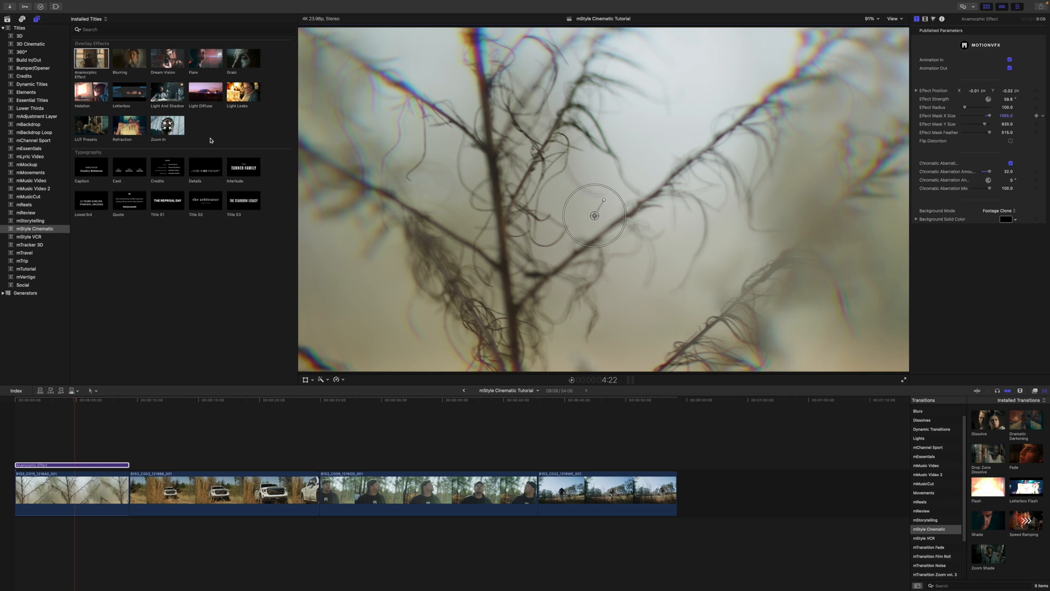
{"action": "mouse_move", "coordinate": [120, 94]}
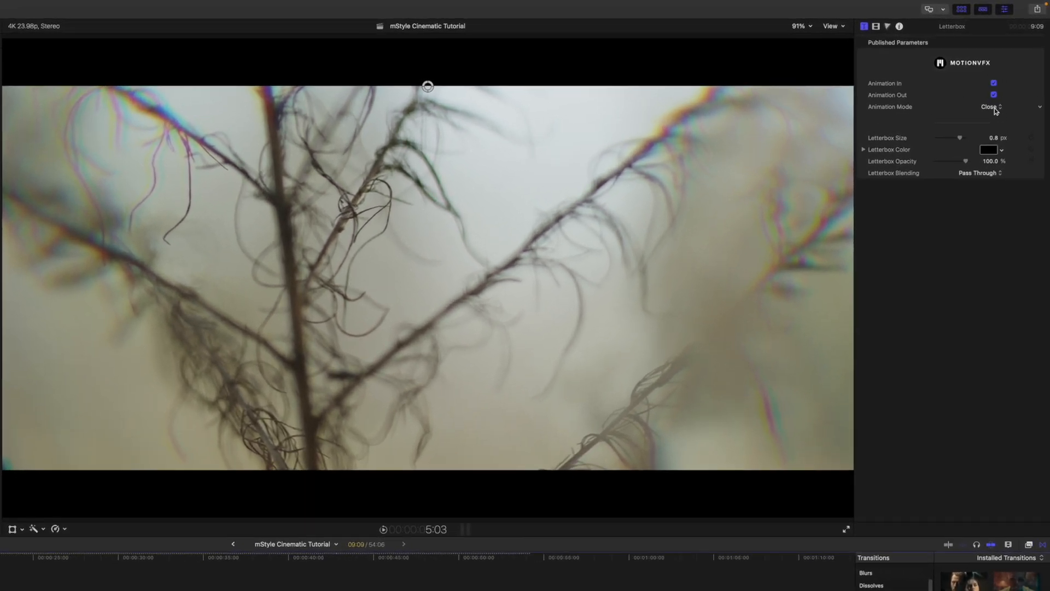
Step: Set the Letterbox animation mode to Open and its size to about 0.92
{"action": "left_click", "coordinate": [989, 107]}
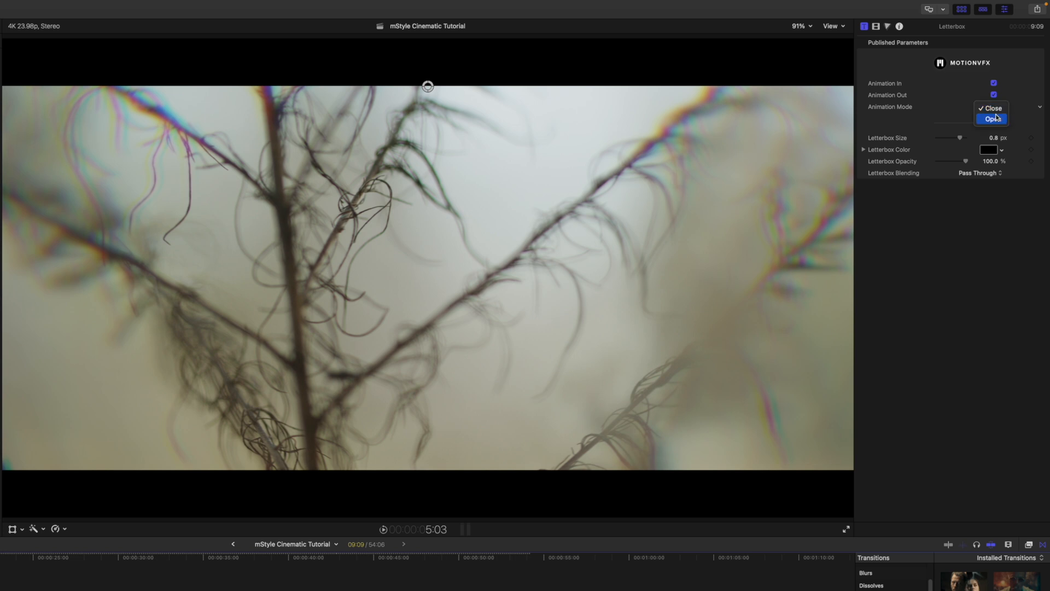
{"action": "left_click", "coordinate": [990, 115]}
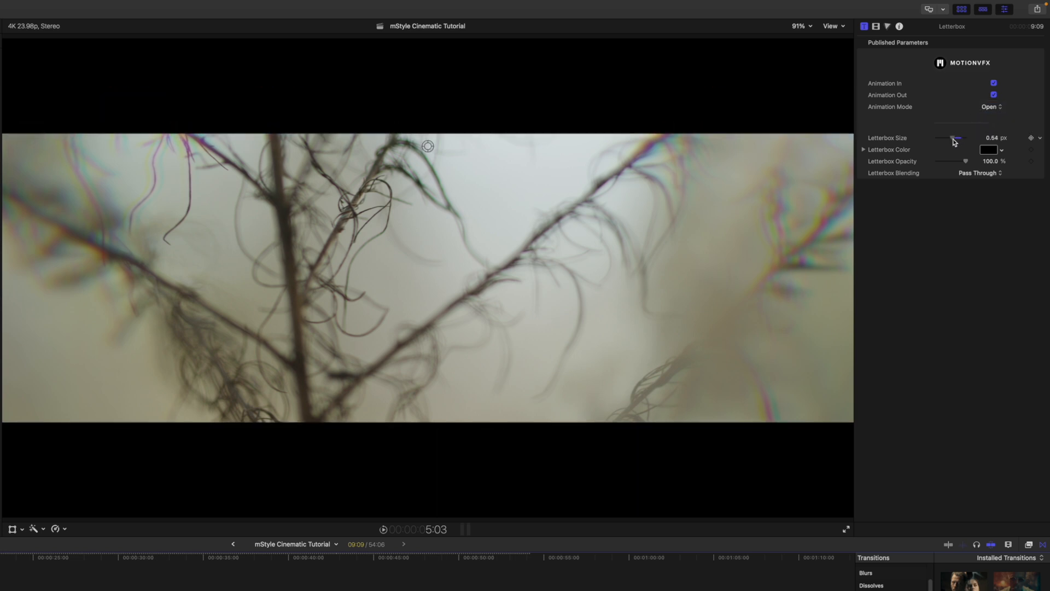
{"action": "left_click_drag", "start_coordinate": [956, 138], "coordinate": [966, 138]}
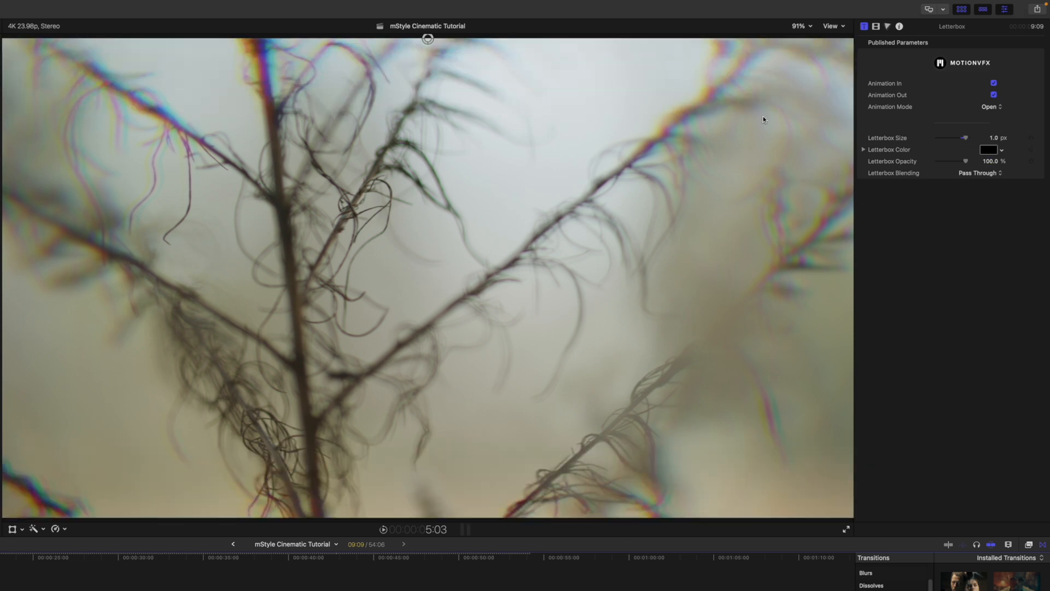
{"action": "left_click_drag", "start_coordinate": [965, 138], "coordinate": [954, 138]}
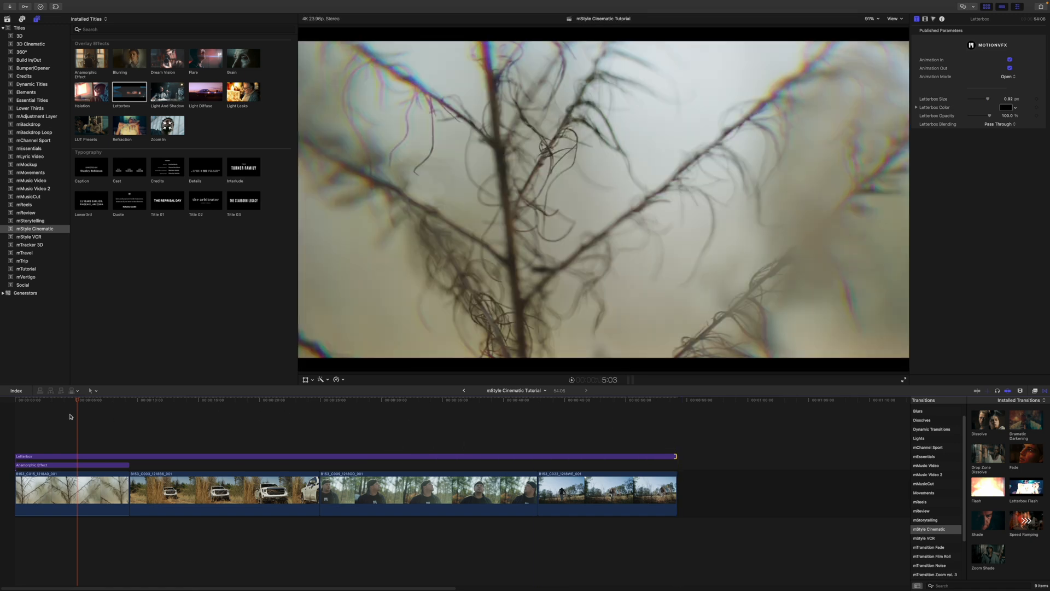
Step: Move the playhead onto the second (truck) clip in the timeline
{"action": "left_click", "coordinate": [140, 411]}
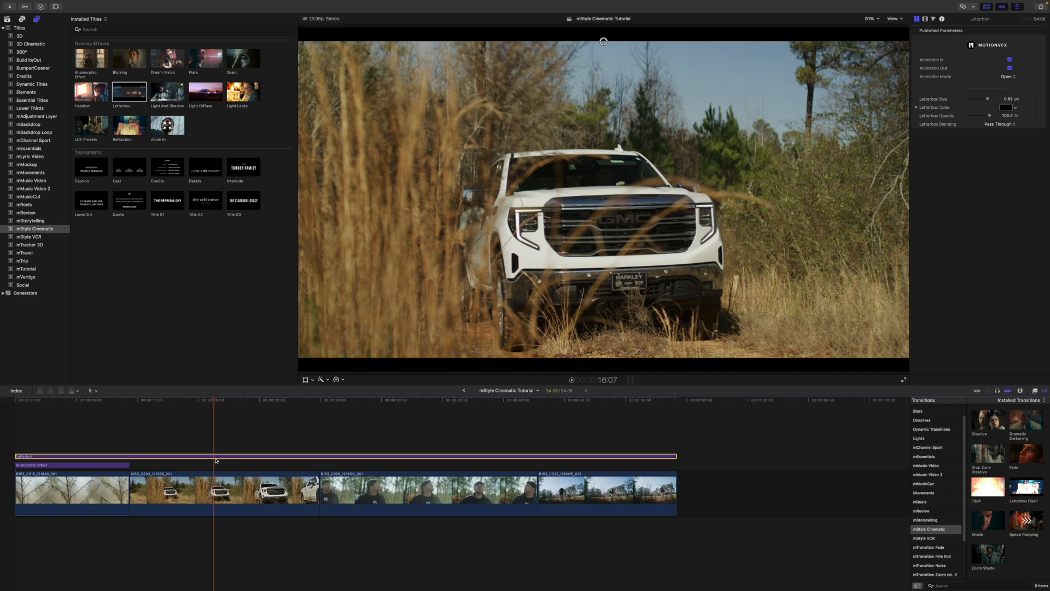
{"action": "mouse_move", "coordinate": [164, 185]}
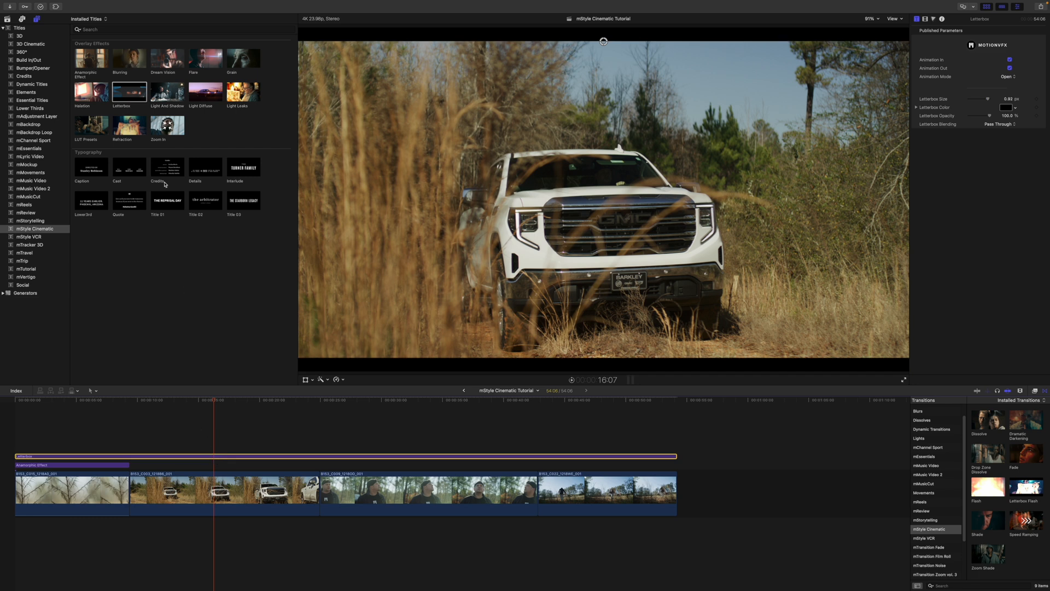
{"action": "mouse_move", "coordinate": [230, 129]}
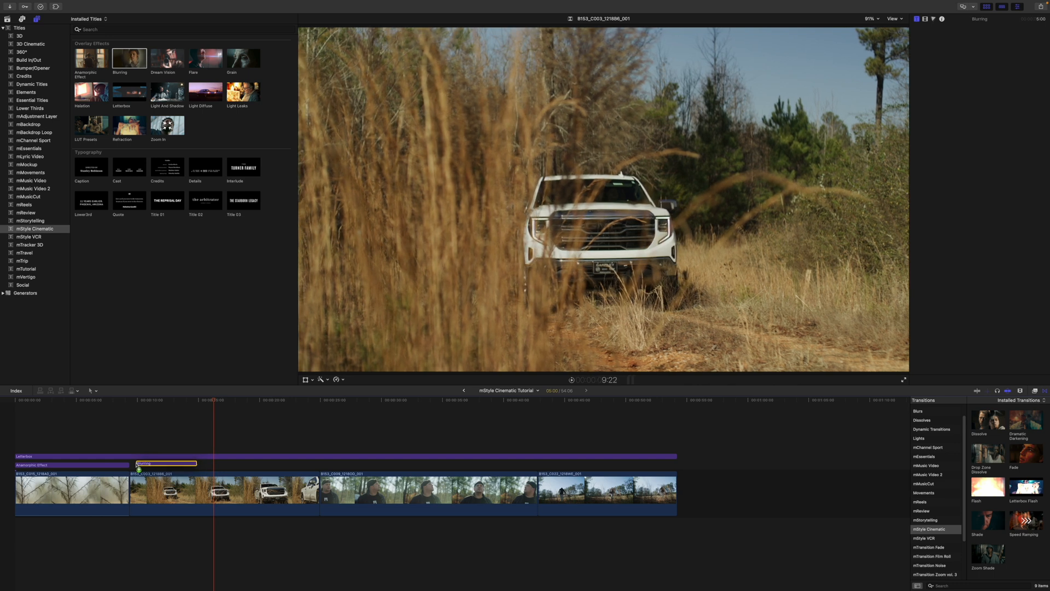
Step: Extend the Blurring overlay across the truck clip and centre its focus circle on the truck with radius about 477
{"action": "left_click", "coordinate": [159, 464]}
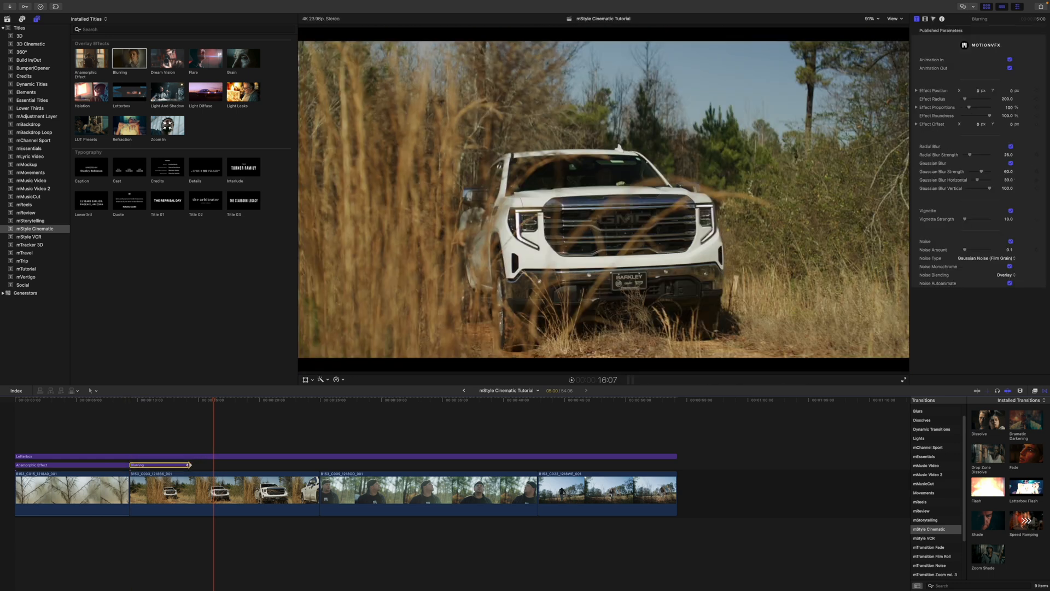
{"action": "left_click_drag", "start_coordinate": [189, 465], "coordinate": [318, 465]}
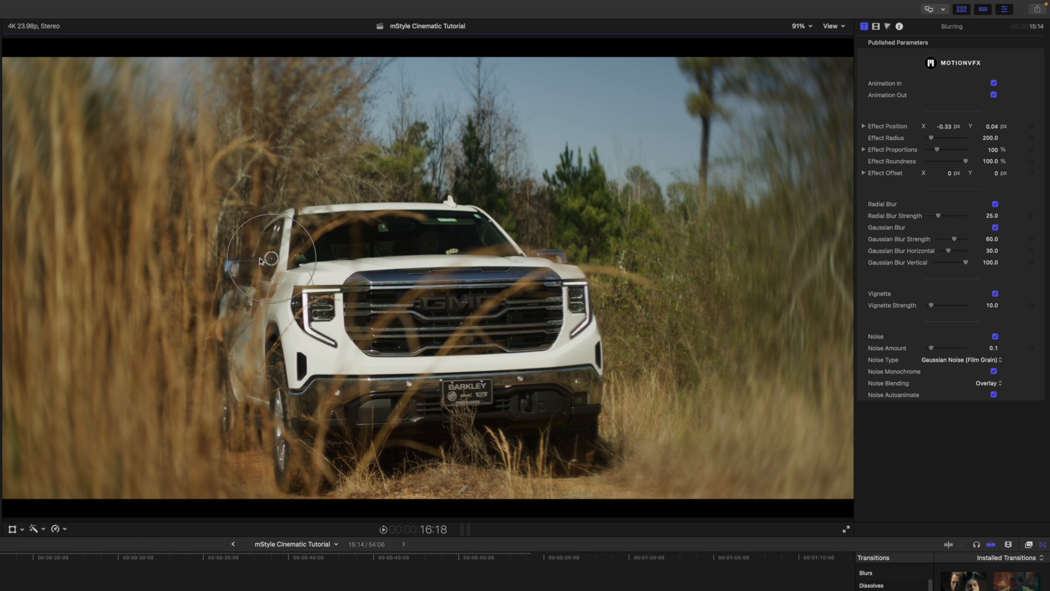
{"action": "left_click_drag", "start_coordinate": [271, 261], "coordinate": [624, 261]}
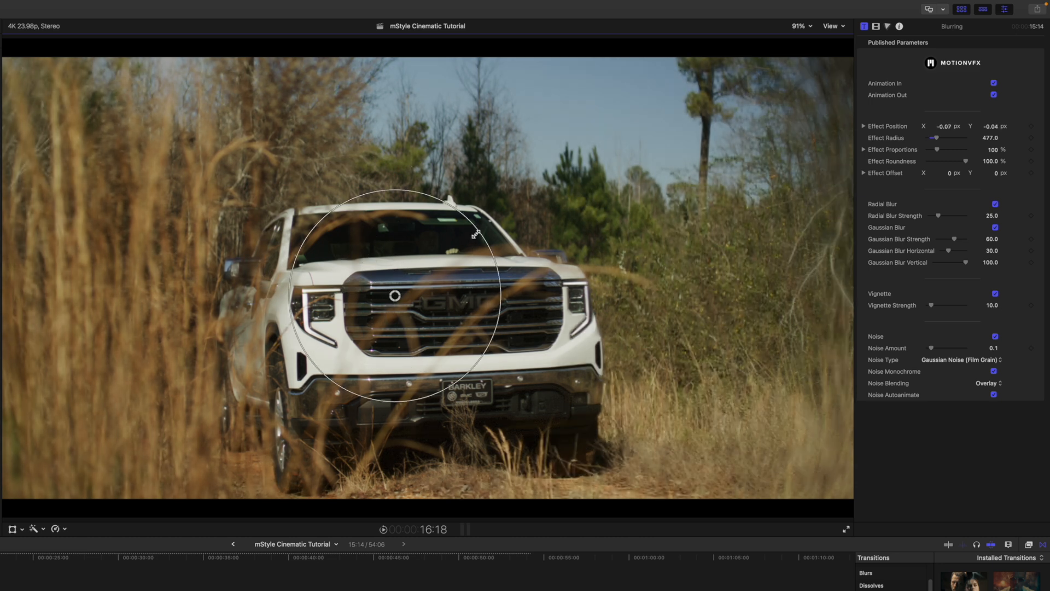
{"action": "left_click_drag", "start_coordinate": [476, 233], "coordinate": [421, 241]}
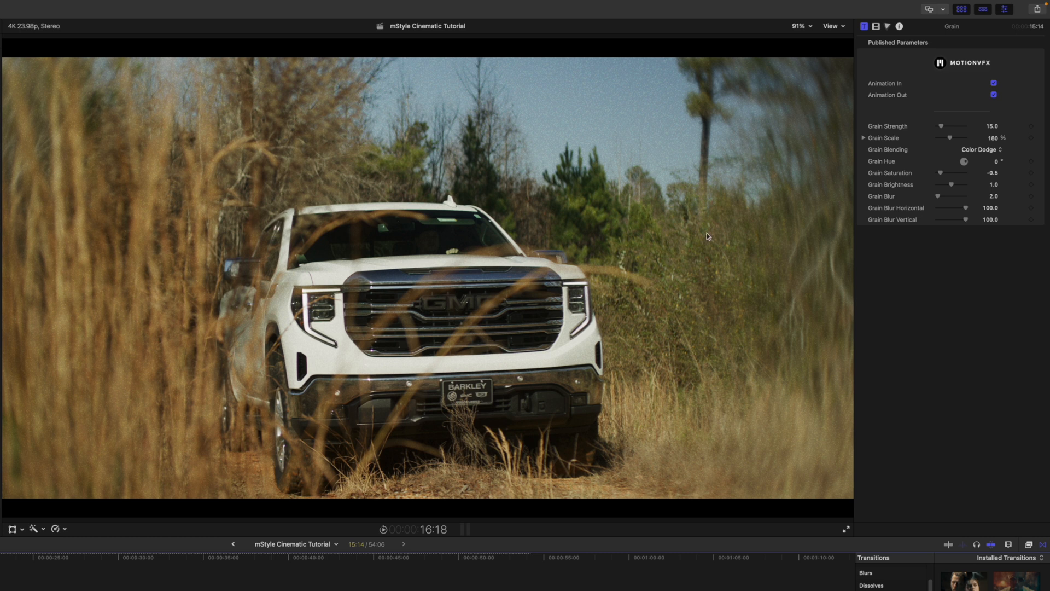
Step: Raise the Grain strength to about 32 and reduce grain scale to 146%
{"action": "left_click_drag", "start_coordinate": [956, 126], "coordinate": [944, 126]}
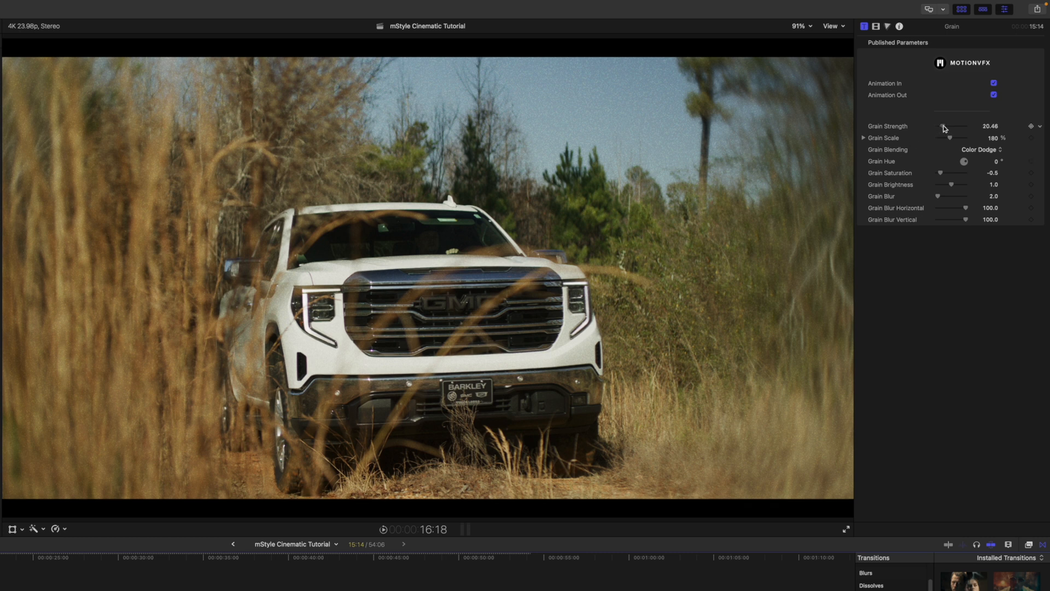
{"action": "left_click_drag", "start_coordinate": [941, 126], "coordinate": [948, 126]}
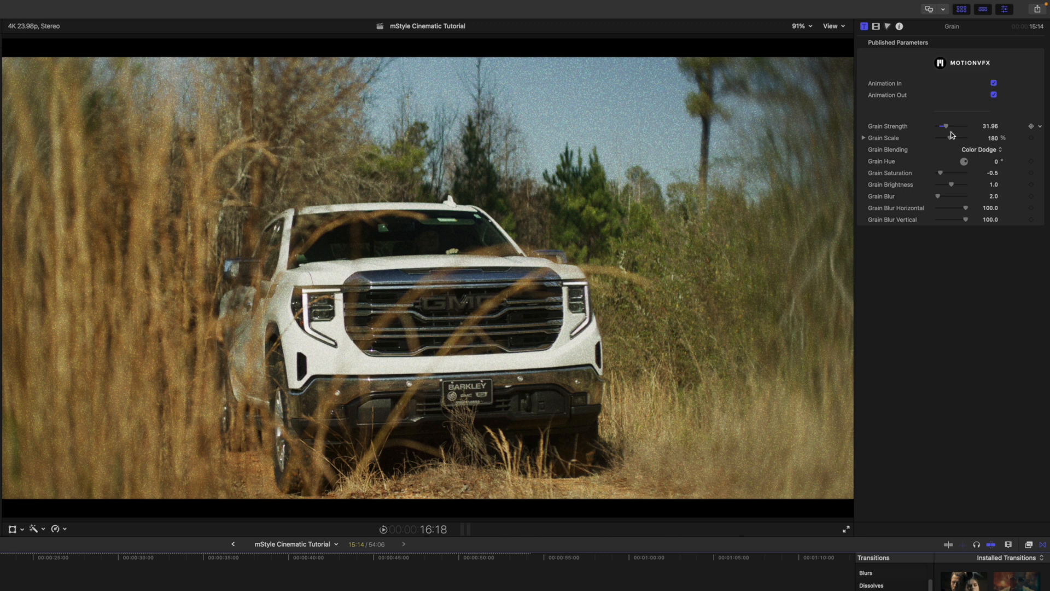
{"action": "left_click_drag", "start_coordinate": [959, 138], "coordinate": [944, 138]}
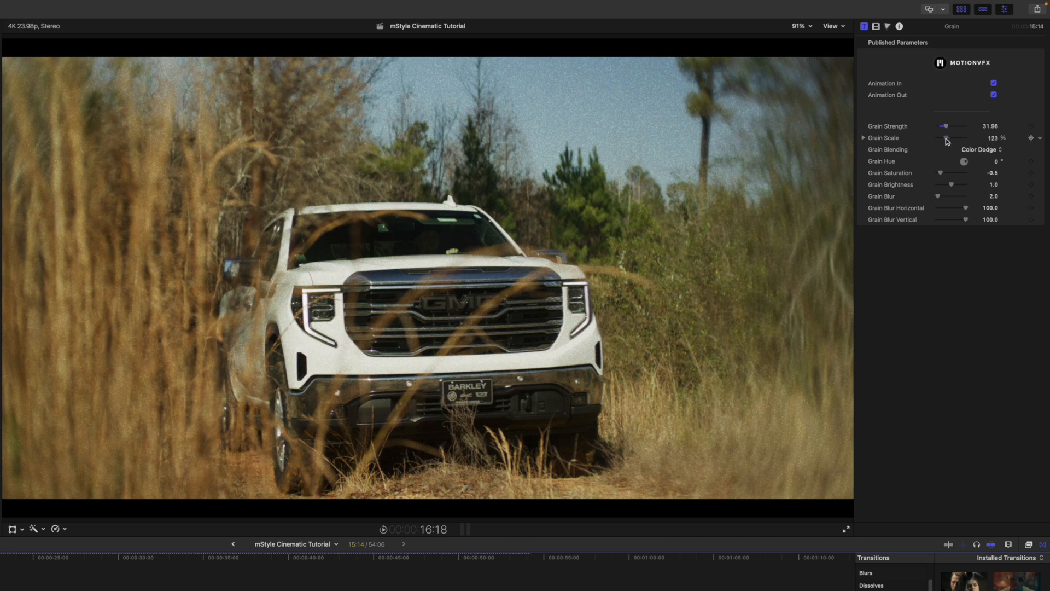
{"action": "left_click_drag", "start_coordinate": [944, 137], "coordinate": [954, 138]}
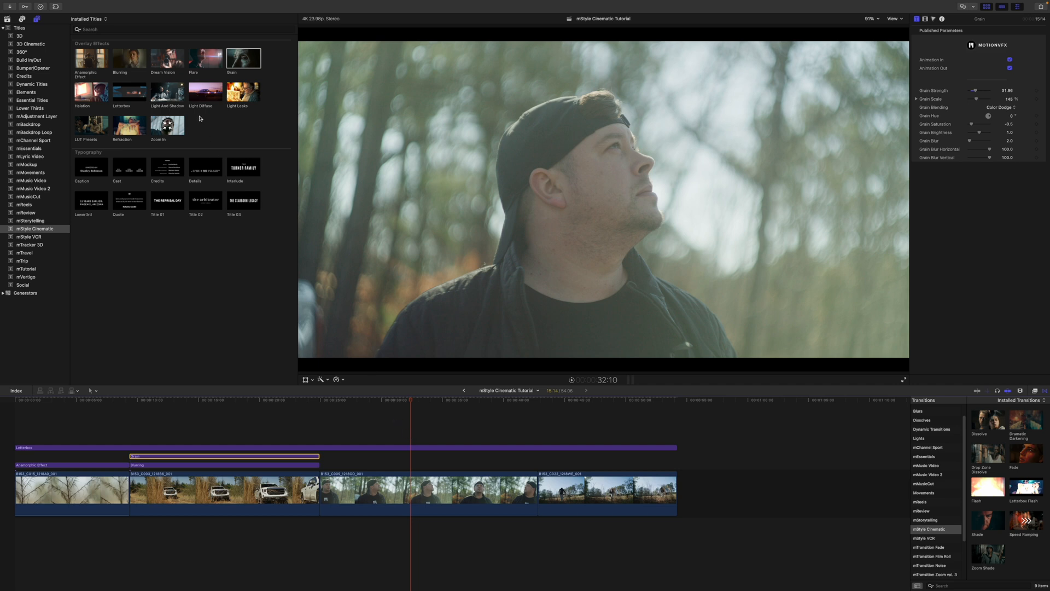
{"action": "mouse_move", "coordinate": [195, 106]}
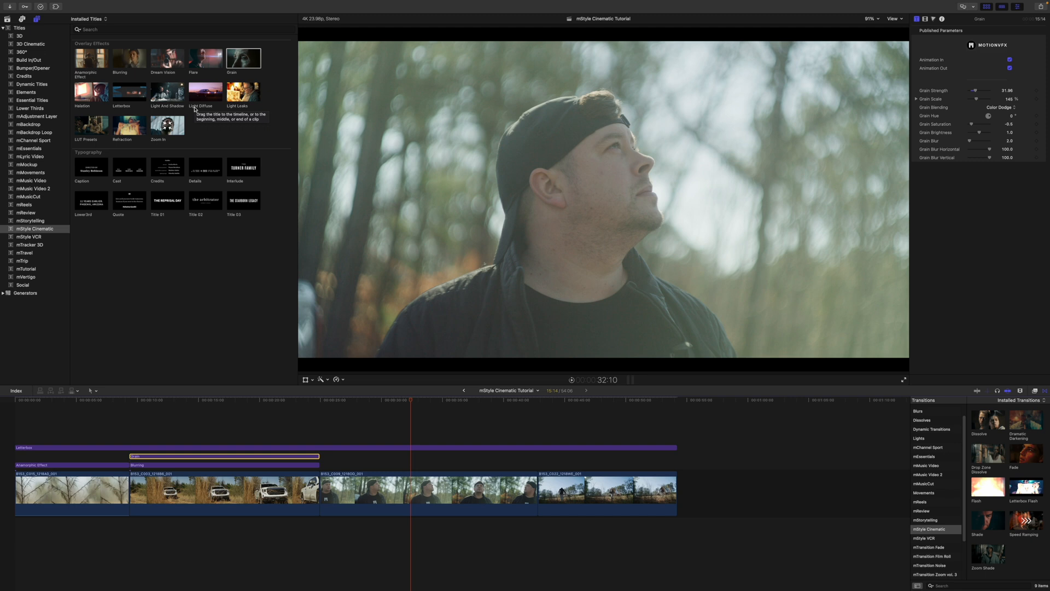
Step: Add Light Diffuse across the whole man's clip and lower its range and strength
{"action": "left_click_drag", "start_coordinate": [205, 92], "coordinate": [397, 453]}
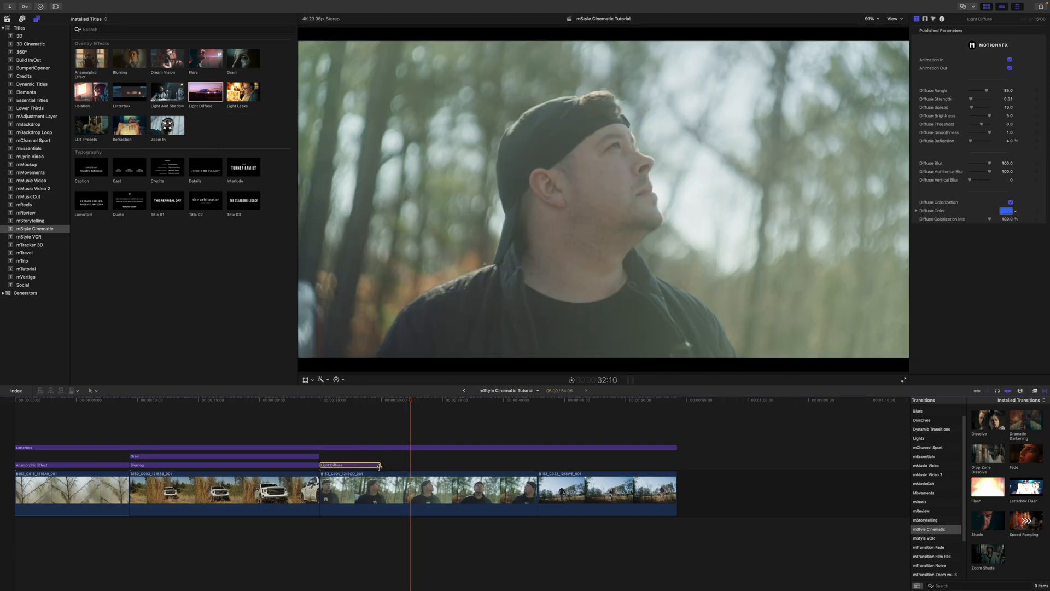
{"action": "left_click_drag", "start_coordinate": [378, 465], "coordinate": [536, 465]}
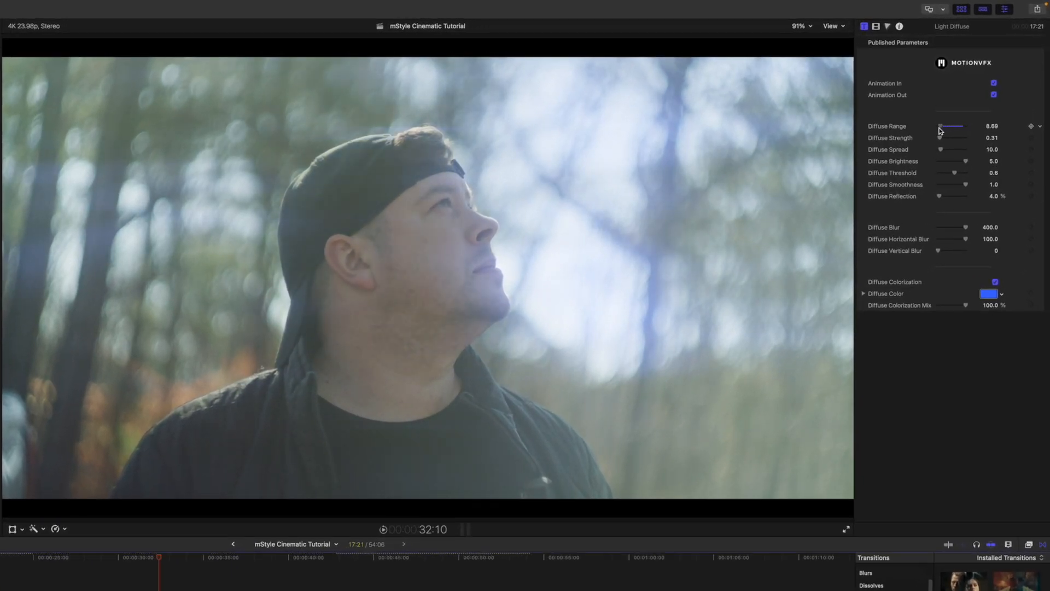
{"action": "left_click_drag", "start_coordinate": [930, 126], "coordinate": [959, 126]}
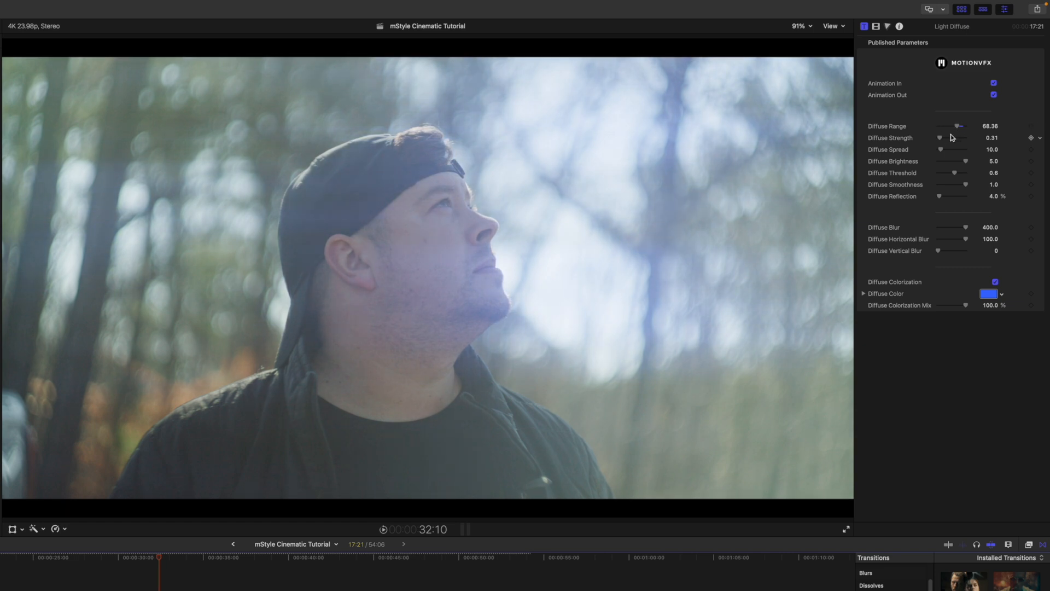
{"action": "left_click_drag", "start_coordinate": [943, 138], "coordinate": [938, 138]}
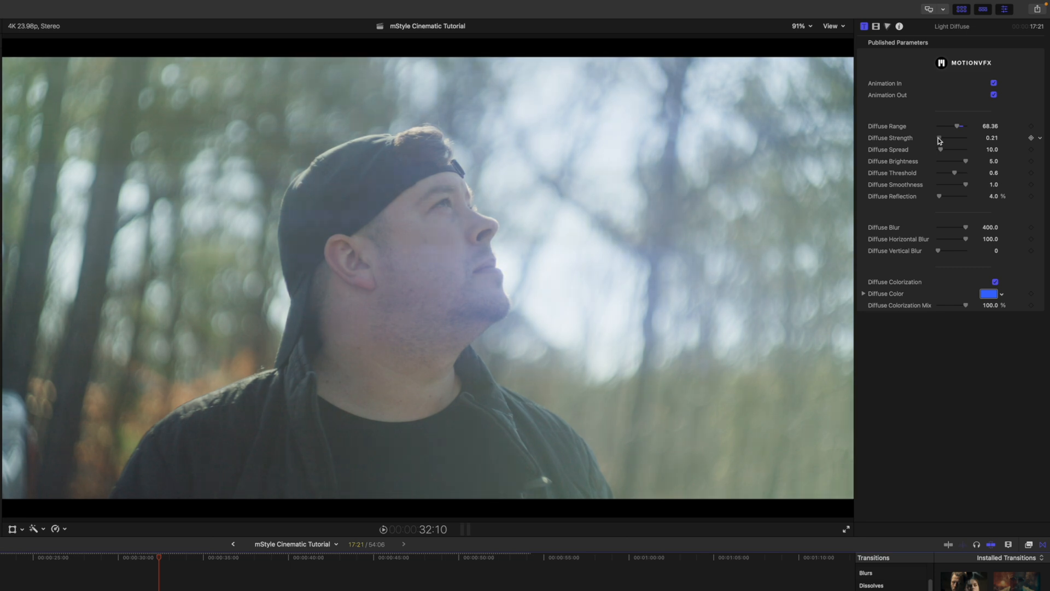
Step: Bring the diffuse spread down to 0.56 and reflection to about 16.84%
{"action": "left_click_drag", "start_coordinate": [945, 150], "coordinate": [968, 150]}
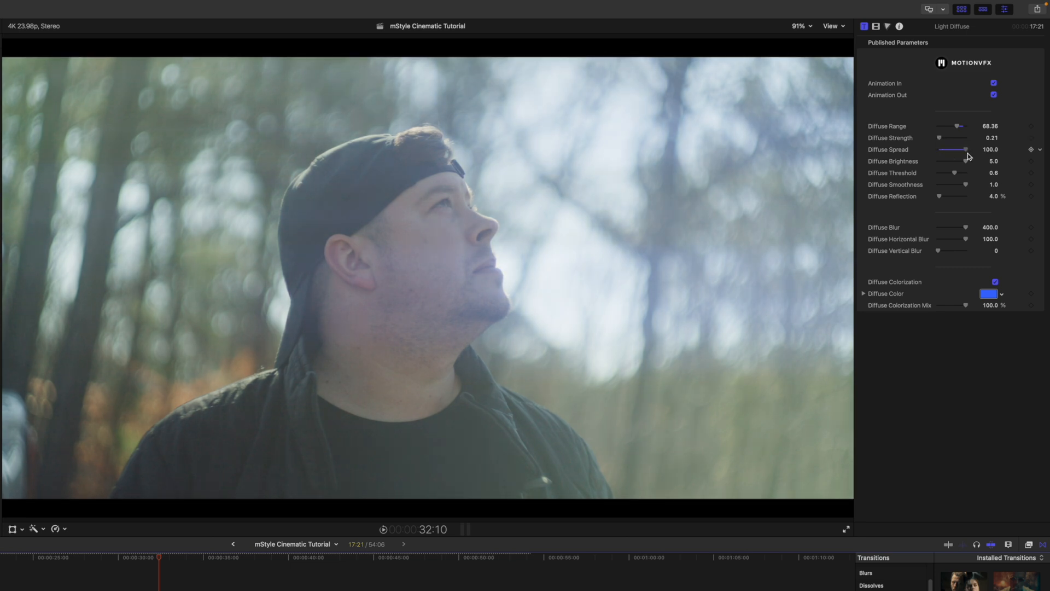
{"action": "left_click_drag", "start_coordinate": [963, 150], "coordinate": [941, 150]}
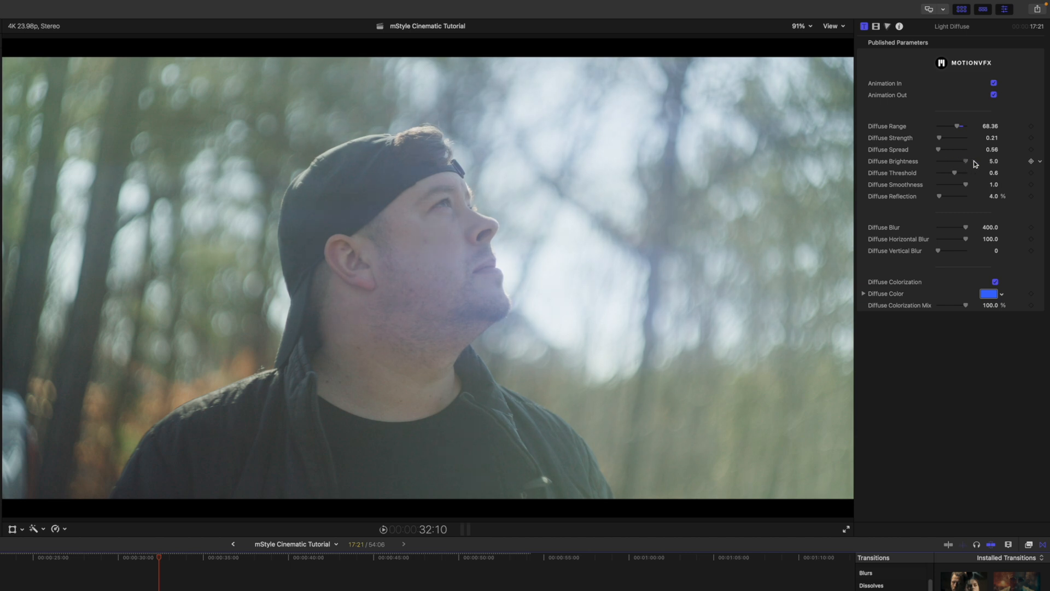
{"action": "mouse_move", "coordinate": [956, 177]}
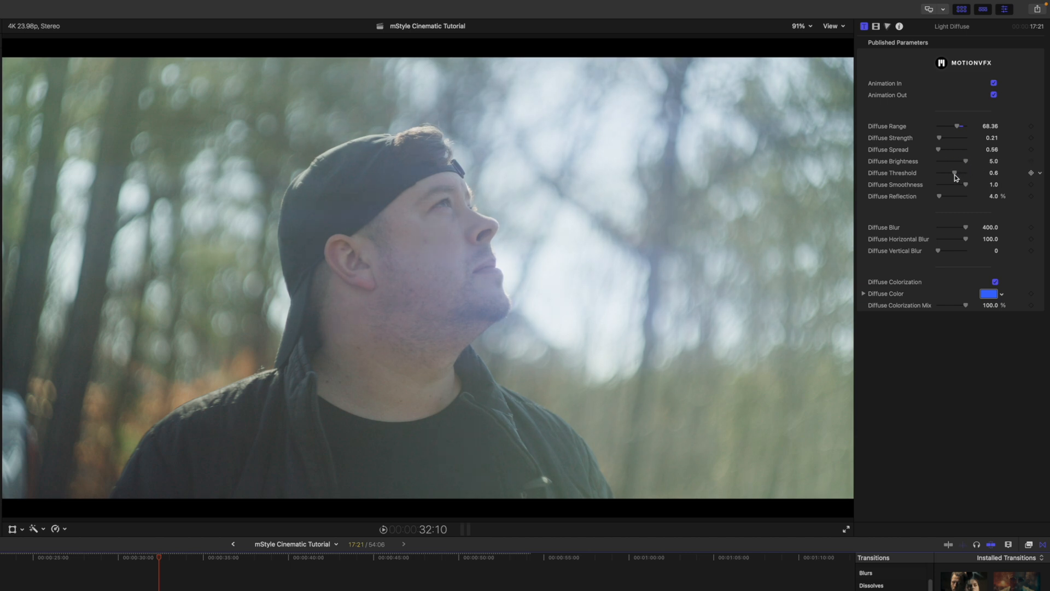
{"action": "left_click_drag", "start_coordinate": [939, 196], "coordinate": [951, 196]}
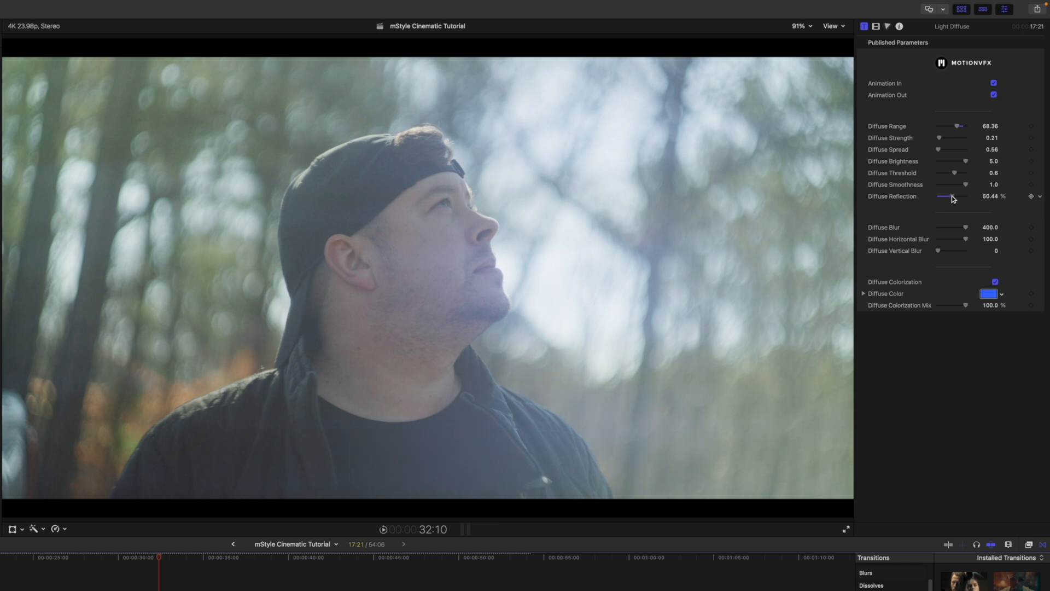
{"action": "left_click_drag", "start_coordinate": [951, 196], "coordinate": [942, 196]}
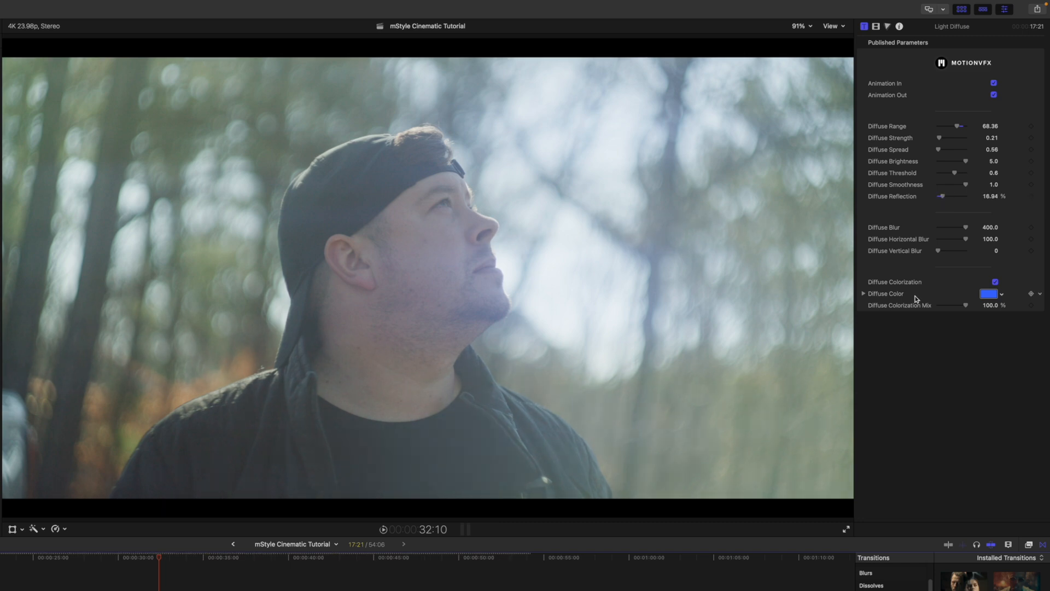
Step: Tint the Diffuse Color warm brown by sampling the orange foliage
{"action": "left_click", "coordinate": [986, 293]}
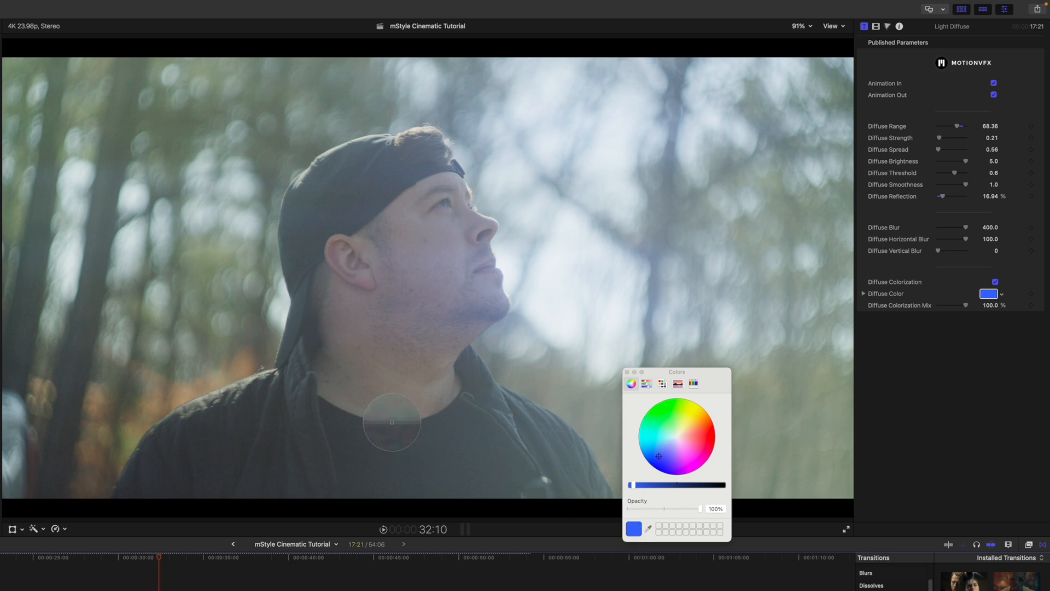
{"action": "left_click_drag", "start_coordinate": [392, 423], "coordinate": [168, 401]}
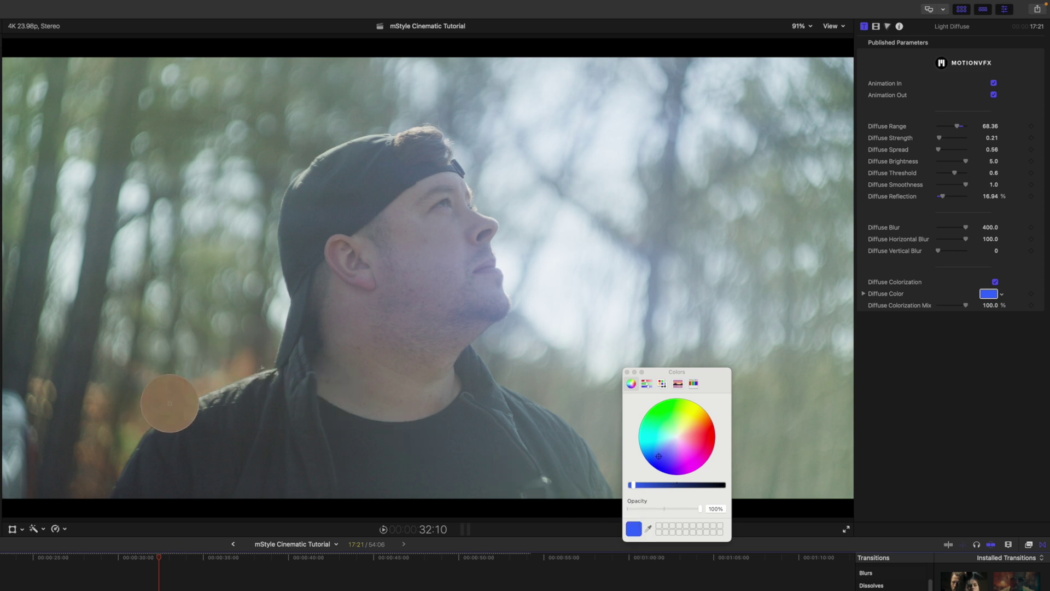
{"action": "left_click", "coordinate": [687, 428]}
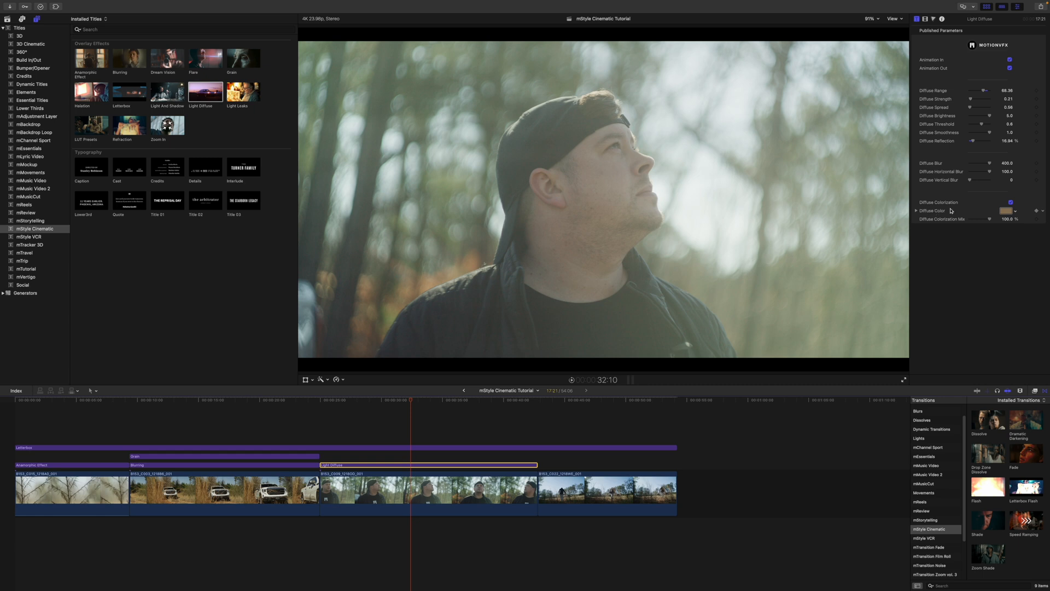
{"action": "mouse_move", "coordinate": [536, 357]}
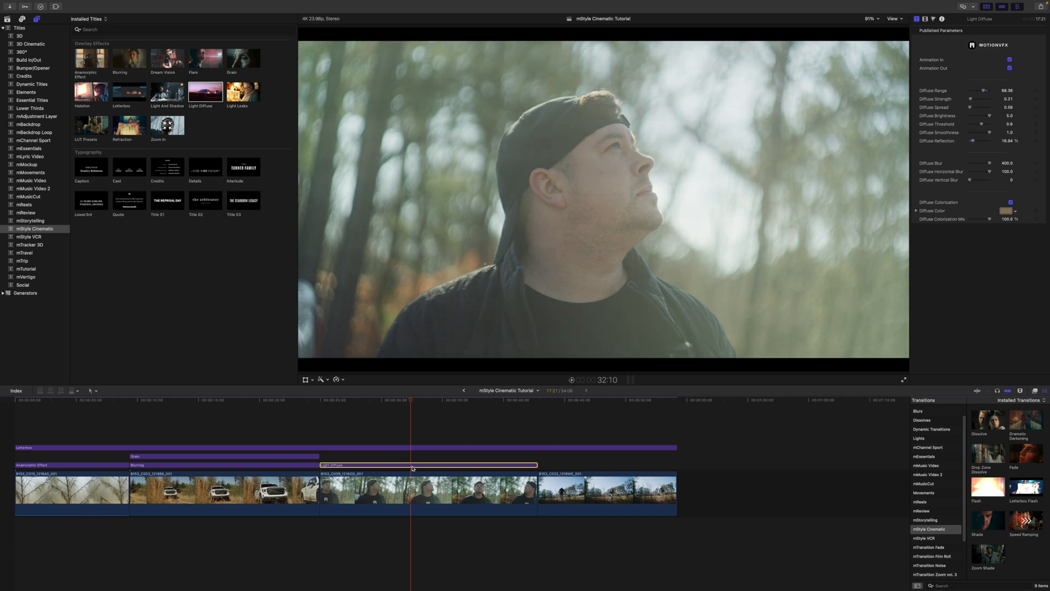
Step: On the Light Diffuse clip, raise range to about 84.74 and strength to 0.25 while previewing later frames
{"action": "left_click", "coordinate": [378, 412]}
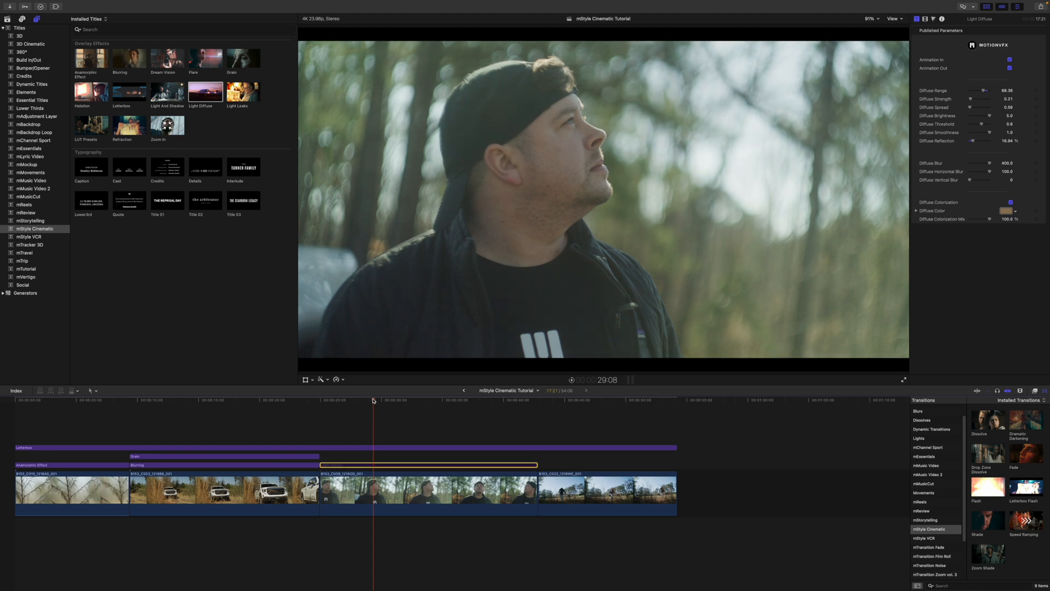
{"action": "left_click", "coordinate": [464, 416]}
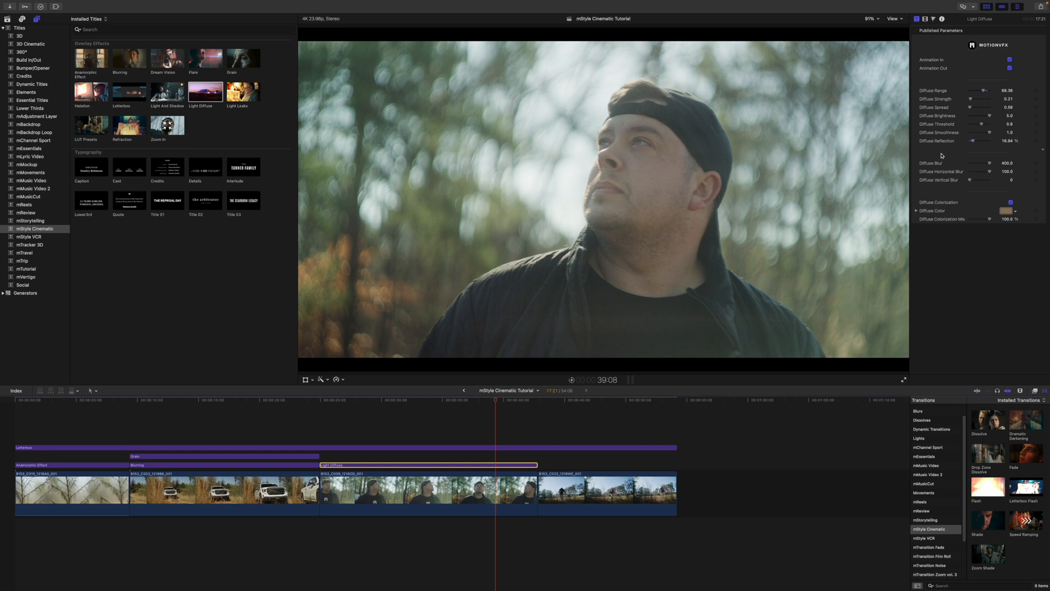
{"action": "left_click_drag", "start_coordinate": [980, 91], "coordinate": [986, 91]}
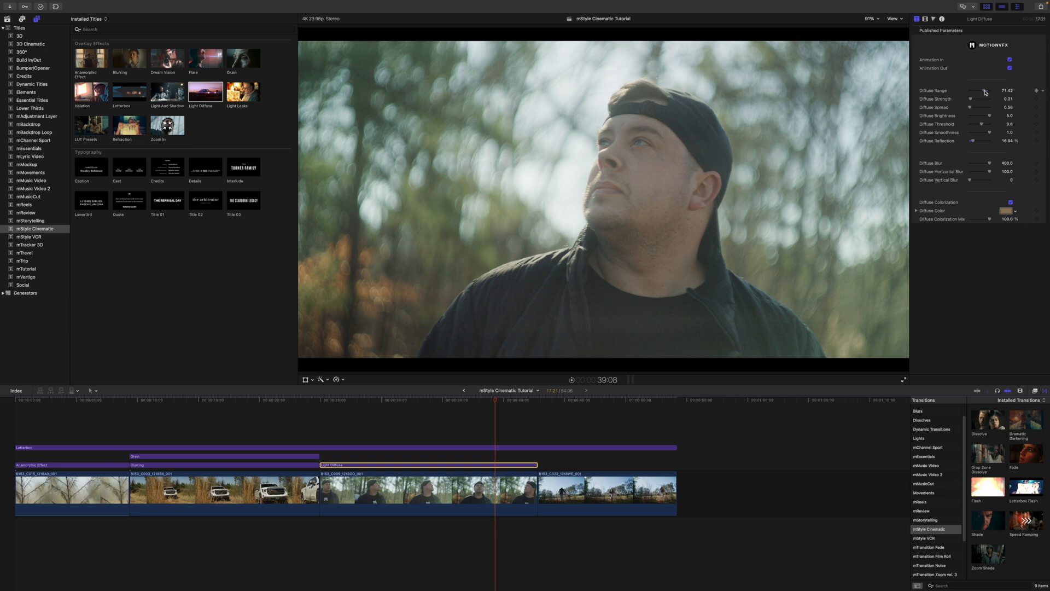
{"action": "left_click_drag", "start_coordinate": [984, 90], "coordinate": [975, 98]}
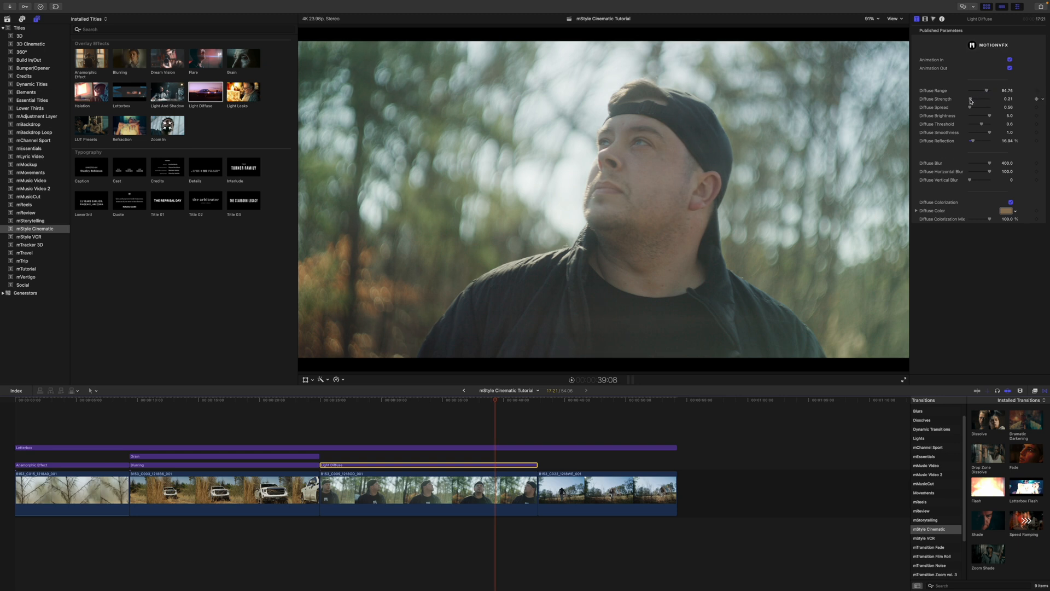
{"action": "left_click_drag", "start_coordinate": [974, 100], "coordinate": [978, 99]}
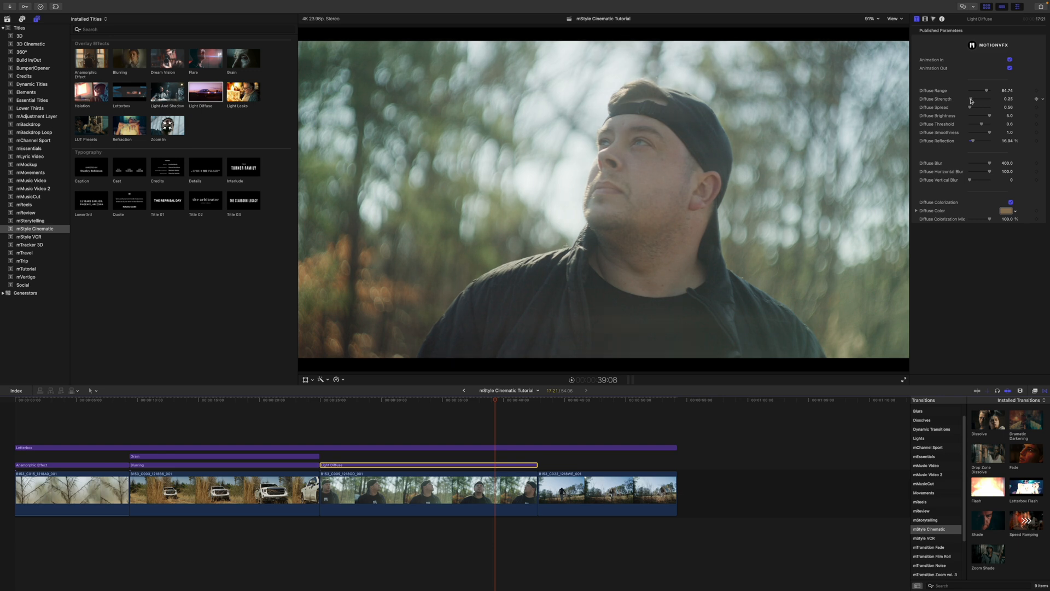
{"action": "mouse_move", "coordinate": [477, 414]}
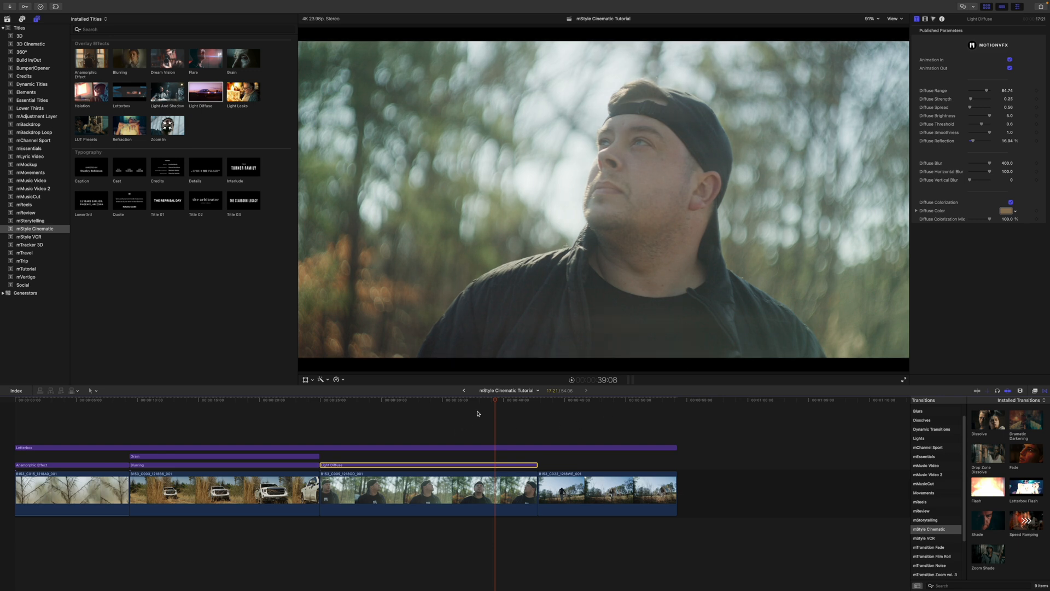
{"action": "left_click", "coordinate": [418, 416]}
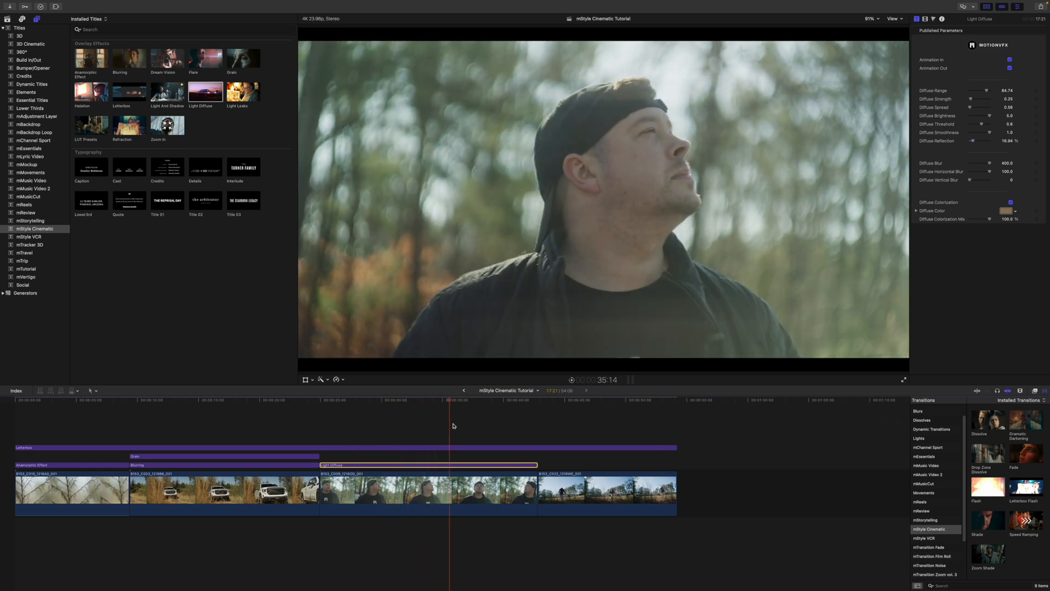
Step: Skim back to an earlier moment of the man's close-up on the timeline
{"action": "left_click", "coordinate": [380, 416]}
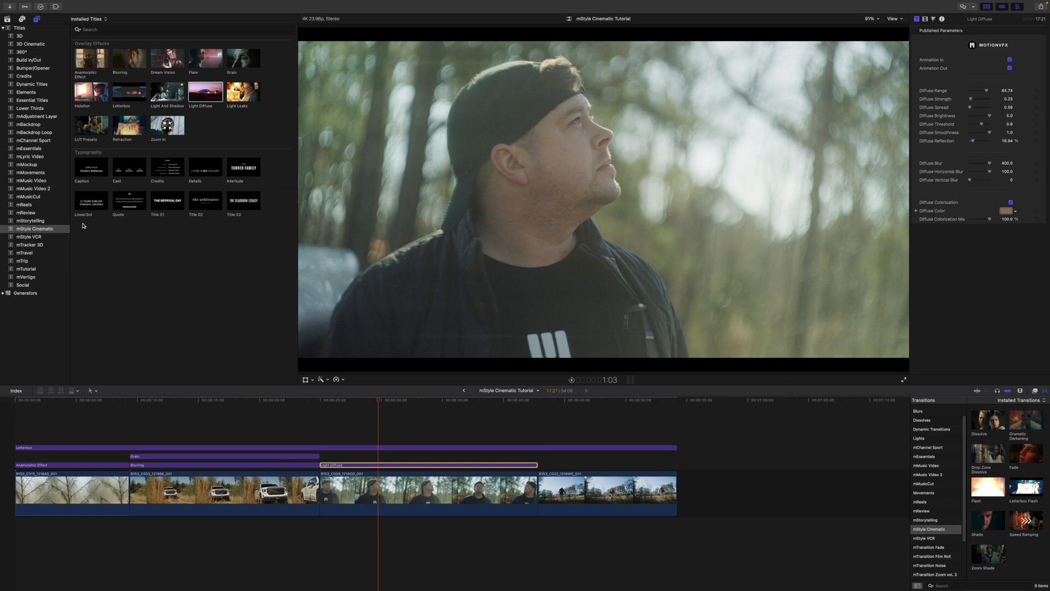
{"action": "mouse_move", "coordinate": [155, 224]}
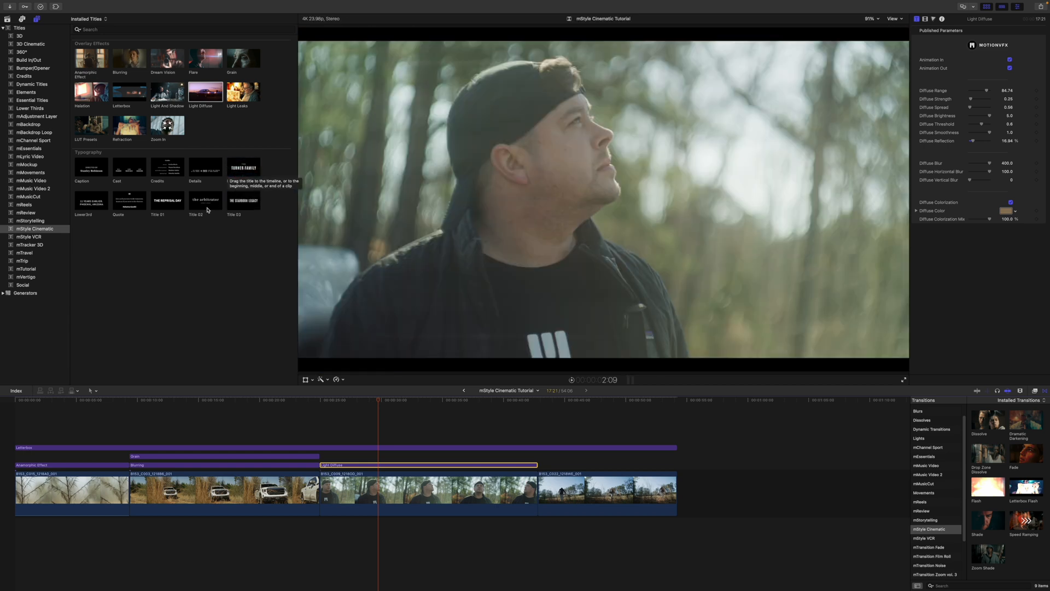
{"action": "mouse_move", "coordinate": [192, 240]}
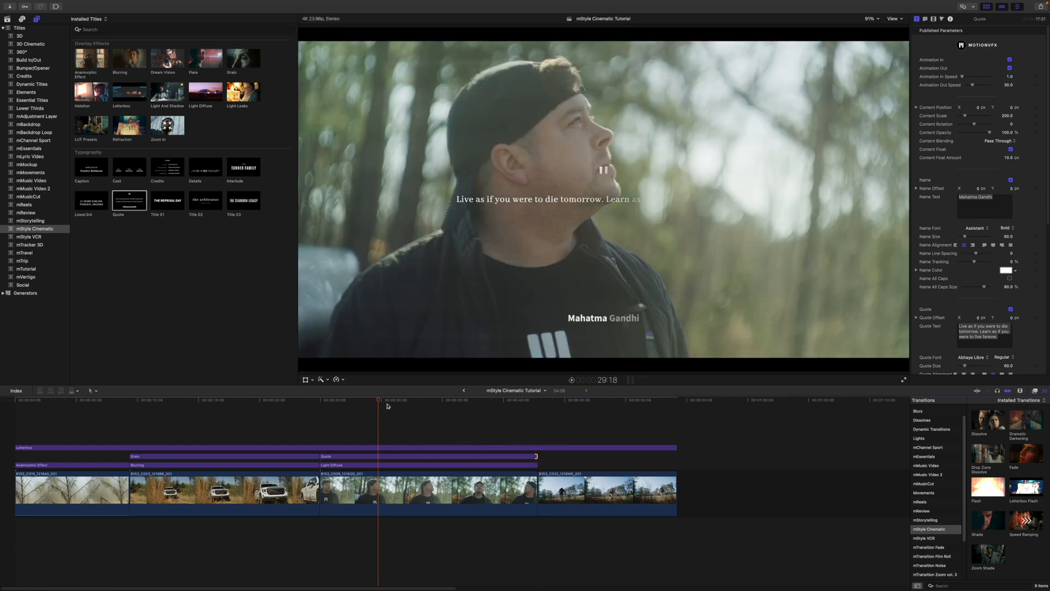
{"action": "left_click", "coordinate": [332, 413]}
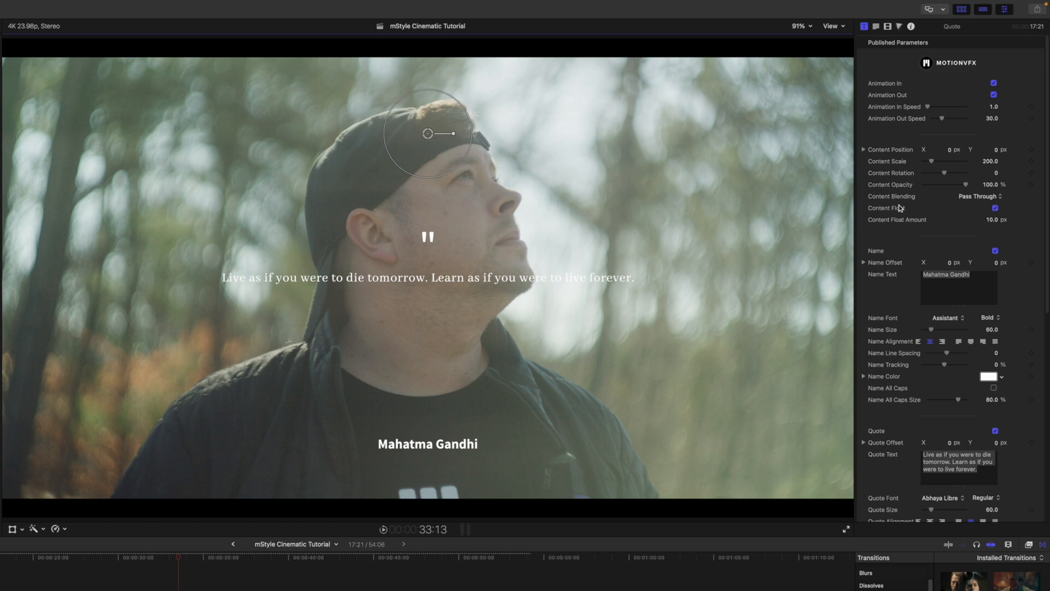
{"action": "scroll", "scroll_direction": "down", "scroll_amount": 3}
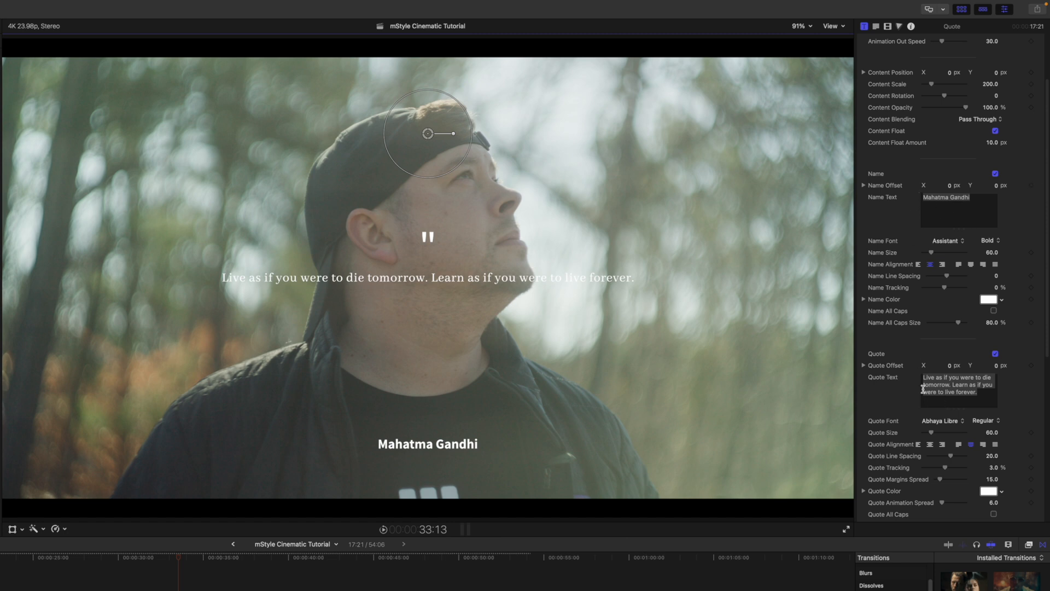
{"action": "scroll", "scroll_direction": "down", "scroll_amount": 3}
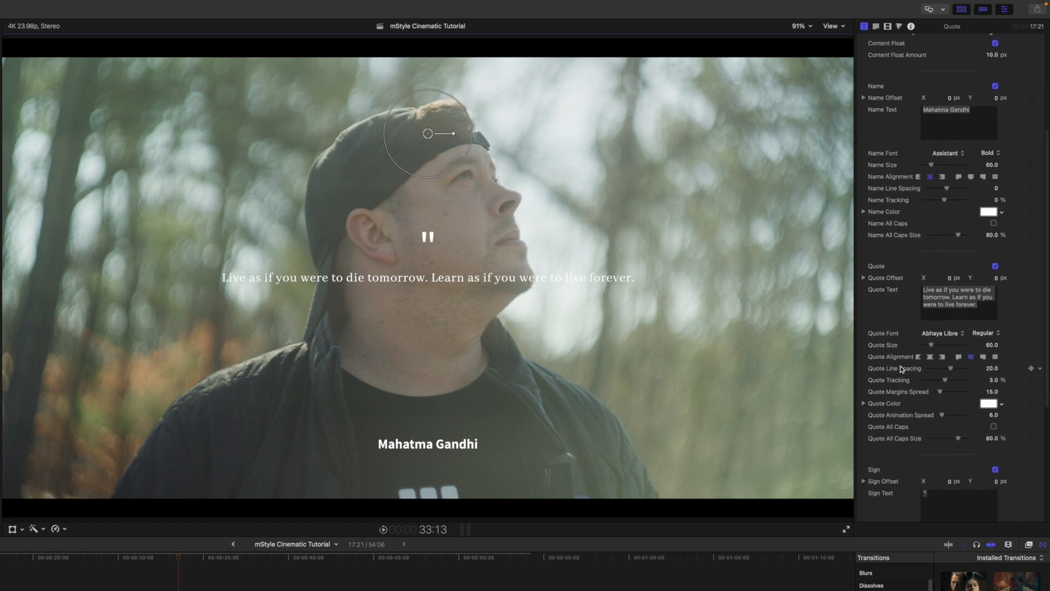
{"action": "scroll", "scroll_direction": "down", "scroll_amount": 3}
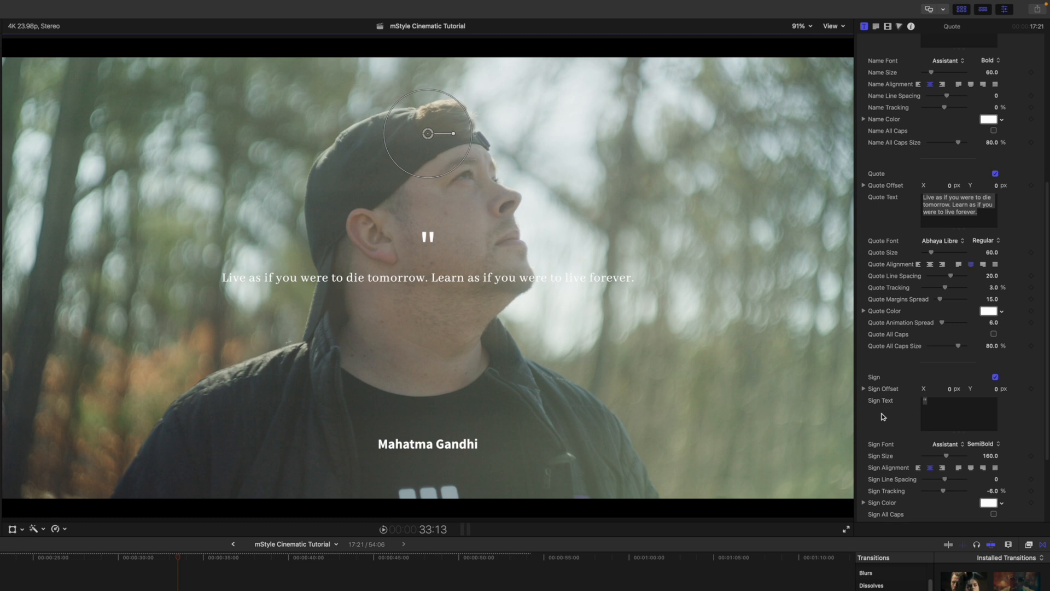
{"action": "scroll", "scroll_direction": "down", "scroll_amount": 3}
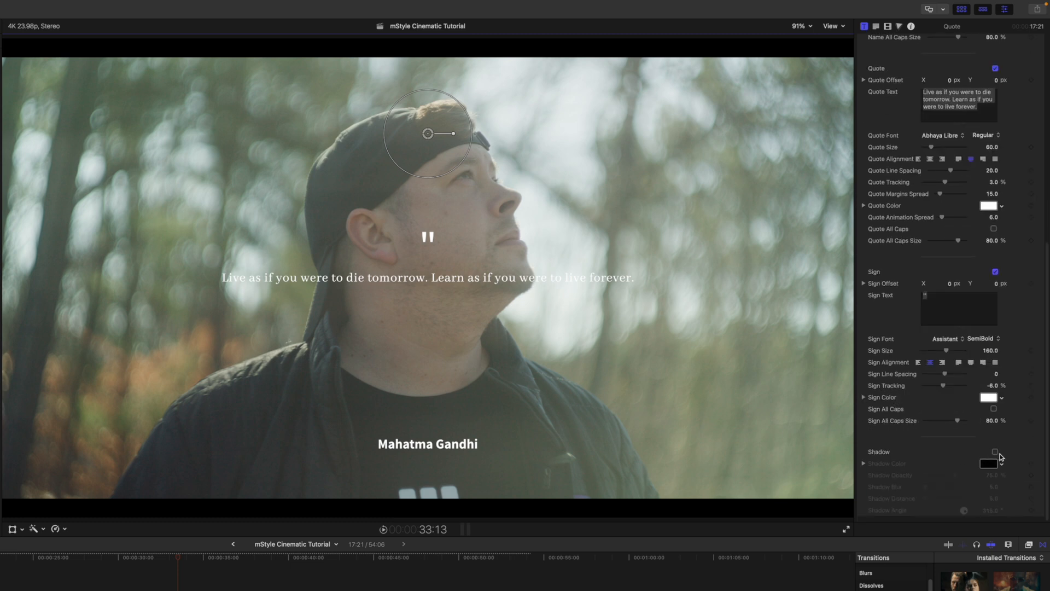
{"action": "left_click", "coordinate": [994, 451]}
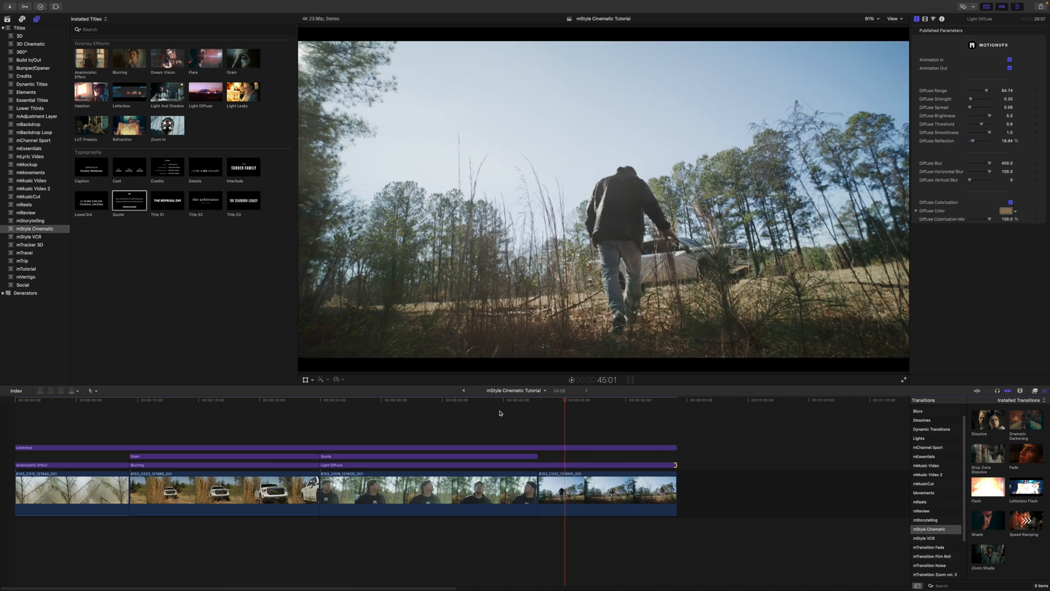
Step: Lower the fourth clip's Anamorphic chromatic aberration from 32 to about 7 and tweak its Grain strength
{"action": "left_click", "coordinate": [226, 457]}
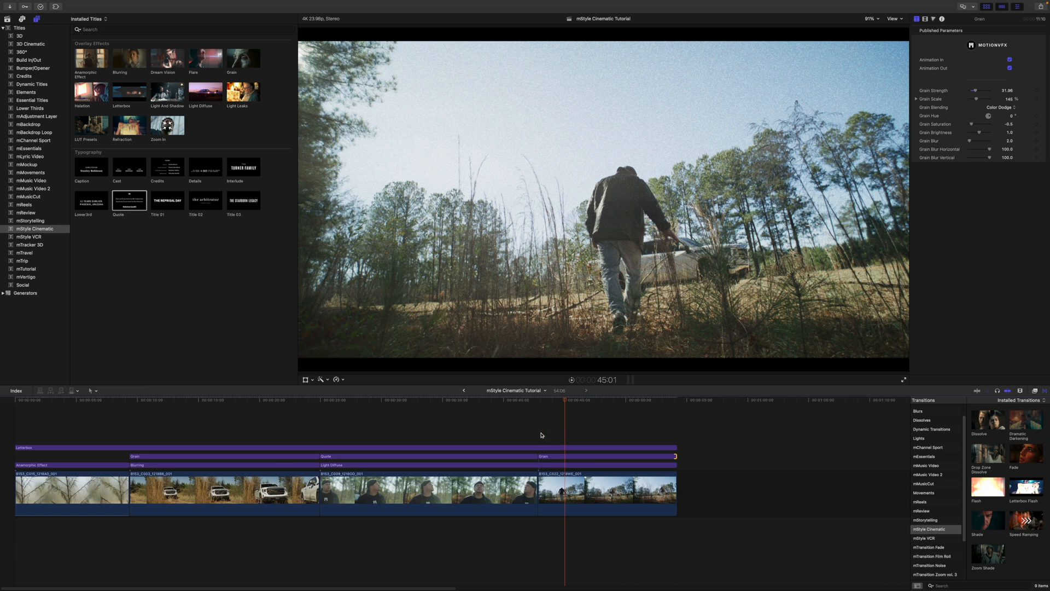
{"action": "mouse_move", "coordinate": [79, 468]}
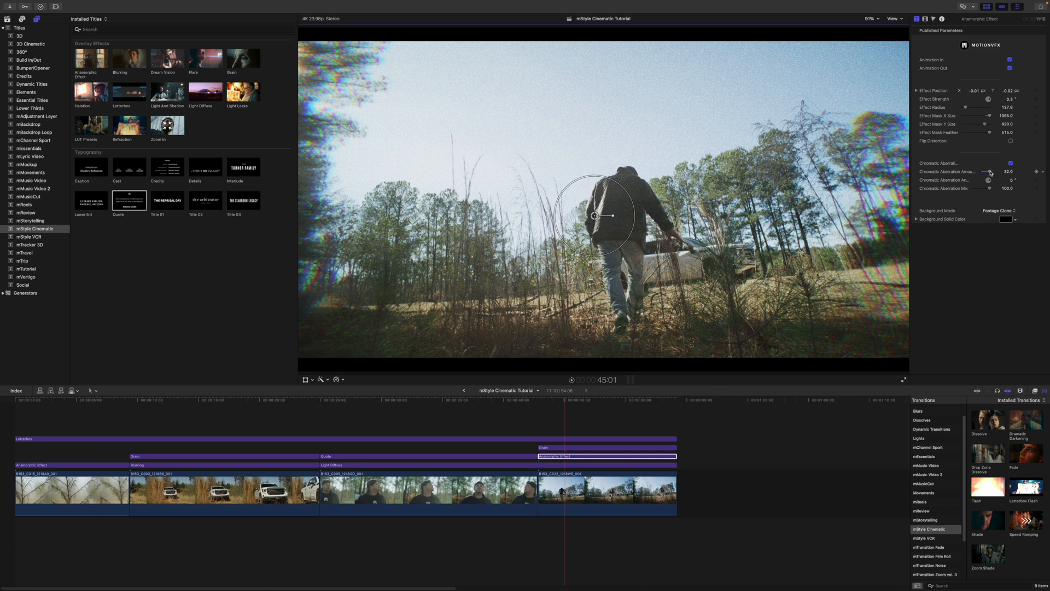
{"action": "left_click_drag", "start_coordinate": [993, 172], "coordinate": [981, 171]}
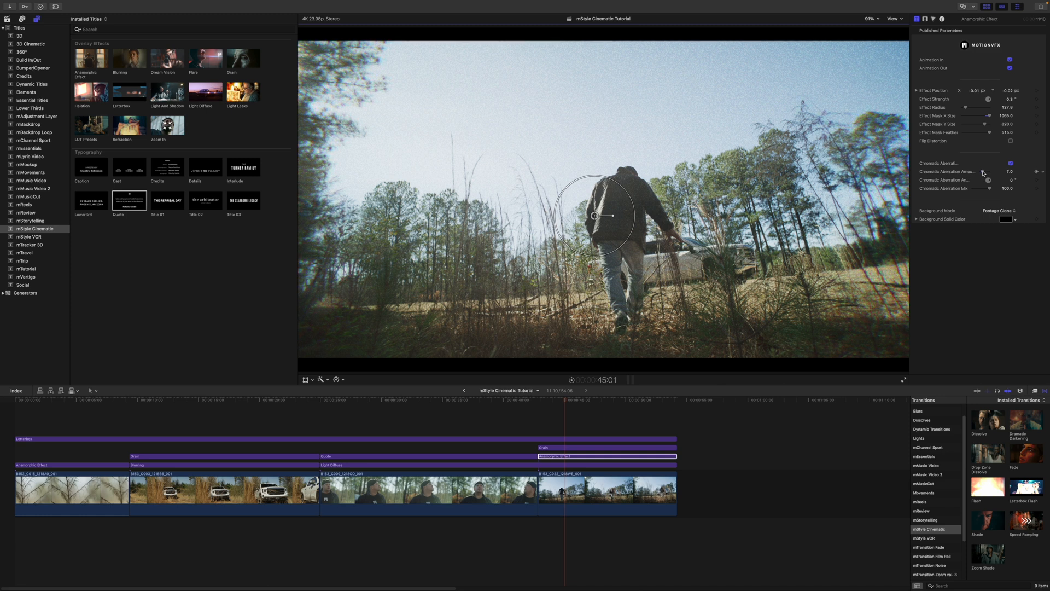
{"action": "left_click", "coordinate": [607, 448]}
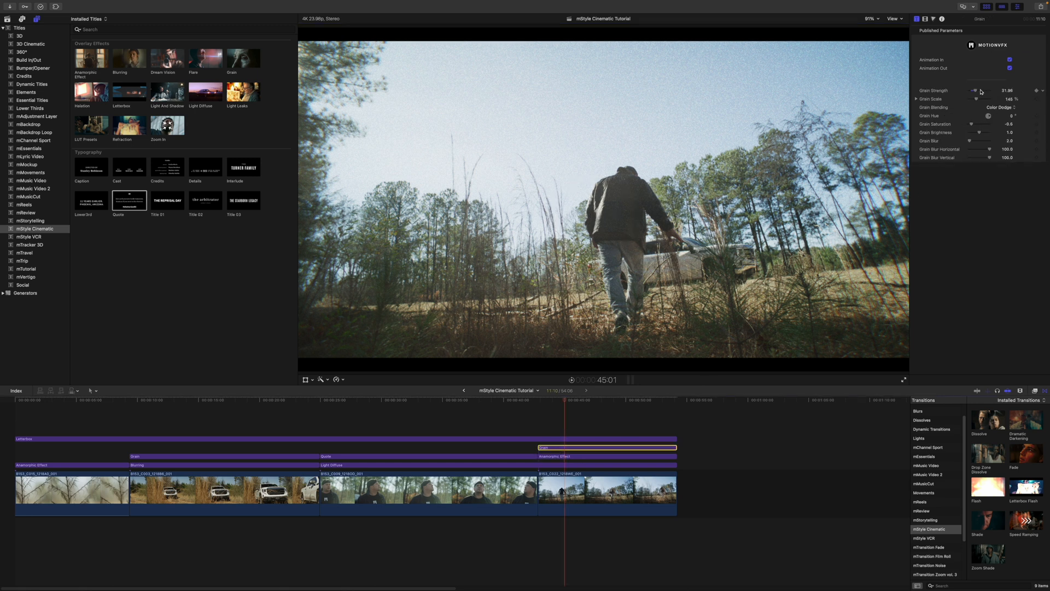
{"action": "left_click_drag", "start_coordinate": [980, 91], "coordinate": [972, 91]}
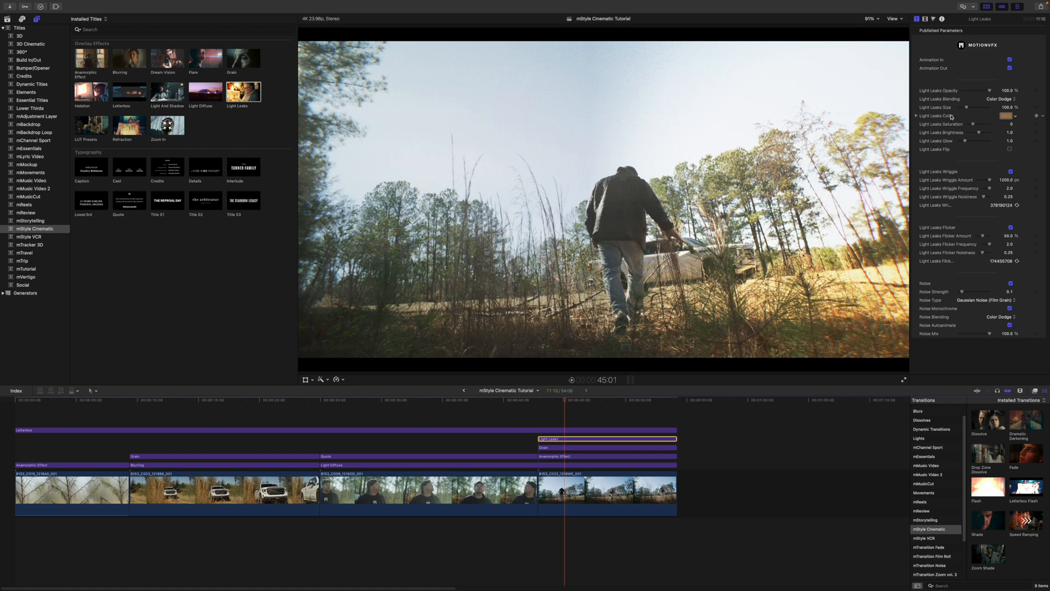
Step: Lower the Light Leaks opacity on the walking shot to about 84.75%
{"action": "left_click_drag", "start_coordinate": [998, 90], "coordinate": [981, 91]}
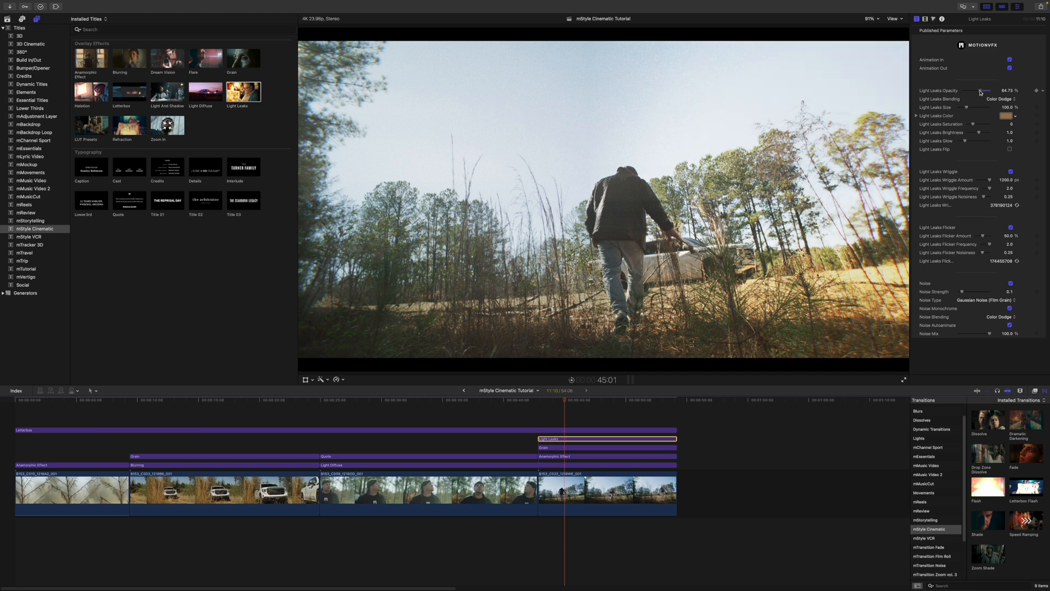
{"action": "left_click_drag", "start_coordinate": [985, 91], "coordinate": [976, 91]}
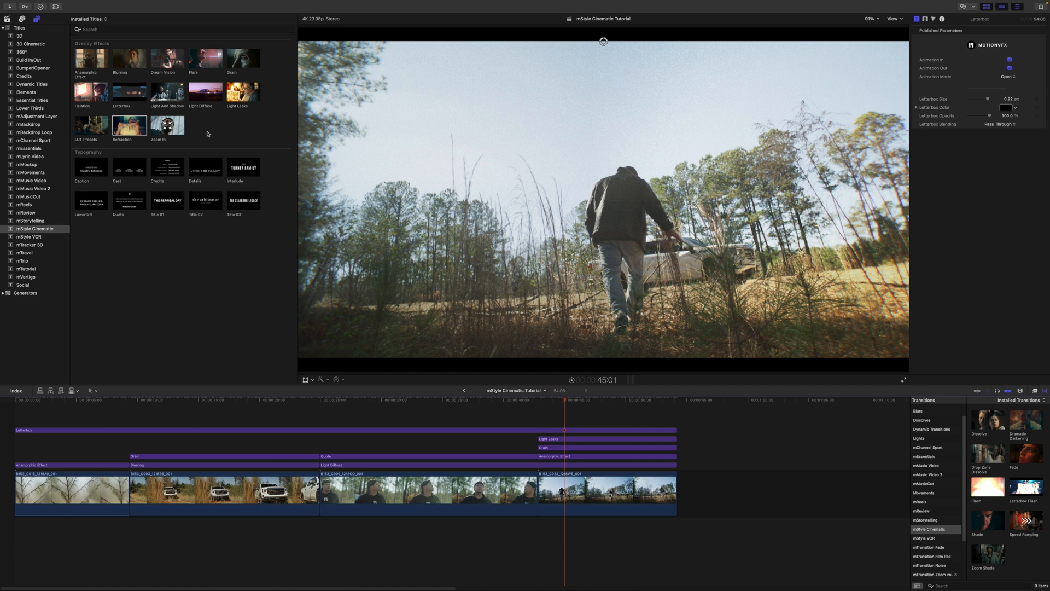
{"action": "mouse_move", "coordinate": [130, 90]}
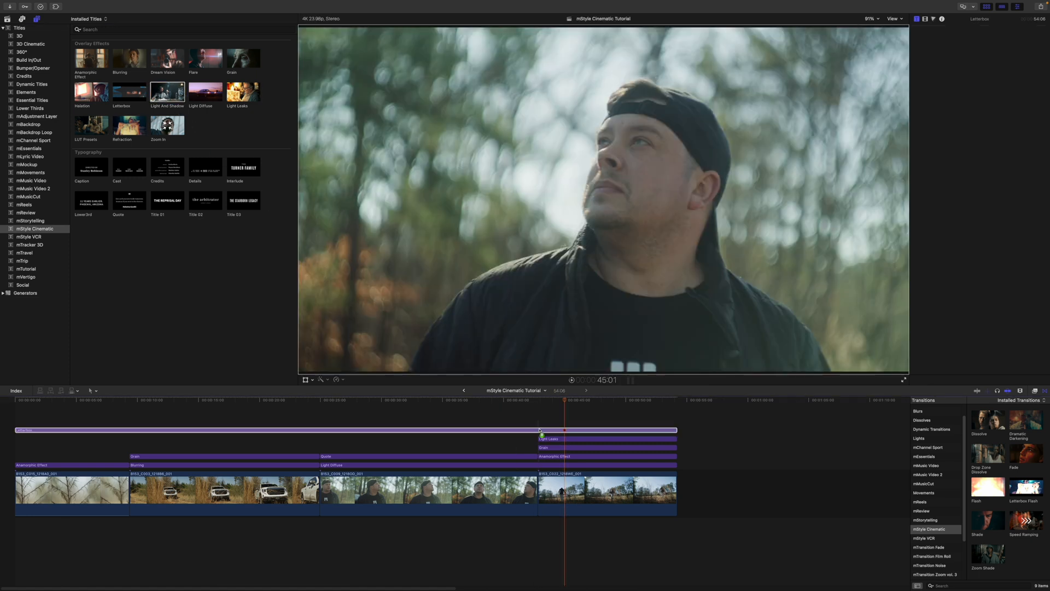
Step: Reduce Light And Shadow's brightness to about 10.88 with effect strength near 82.65%
{"action": "left_click", "coordinate": [566, 430]}
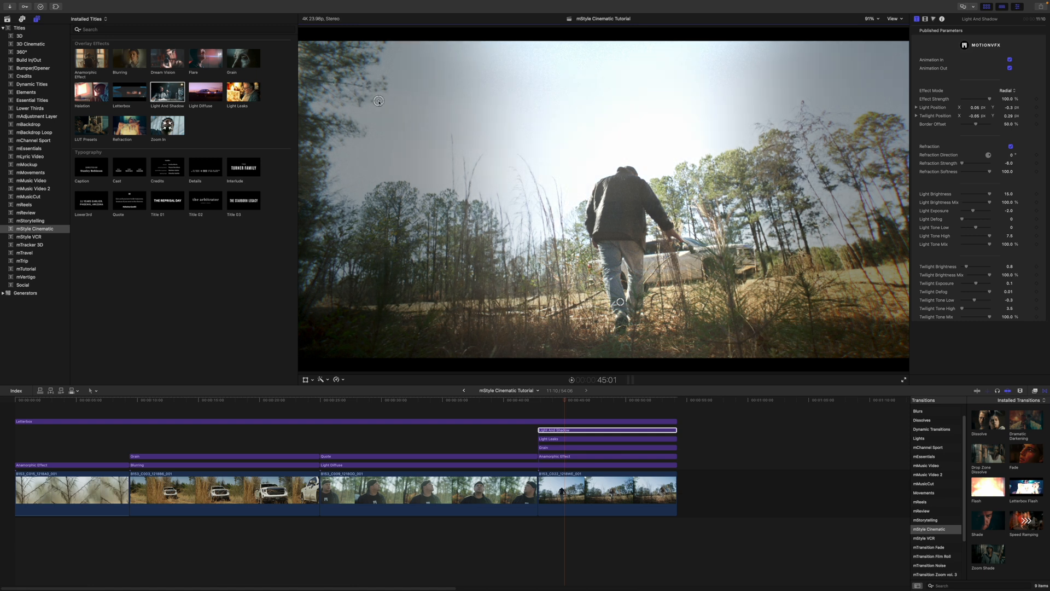
{"action": "mouse_move", "coordinate": [930, 211]}
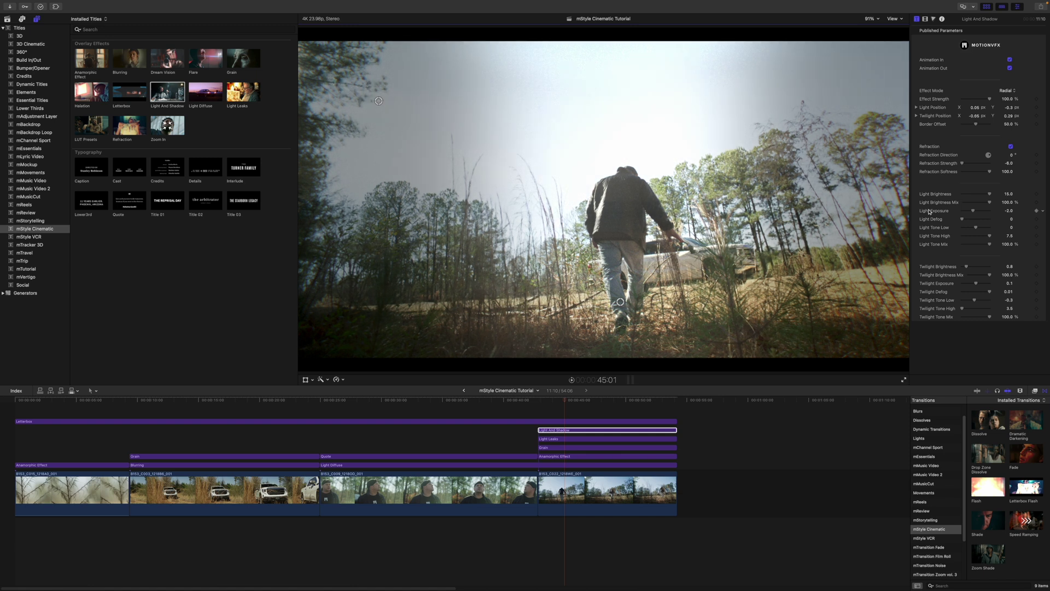
{"action": "left_click_drag", "start_coordinate": [971, 193], "coordinate": [988, 193]}
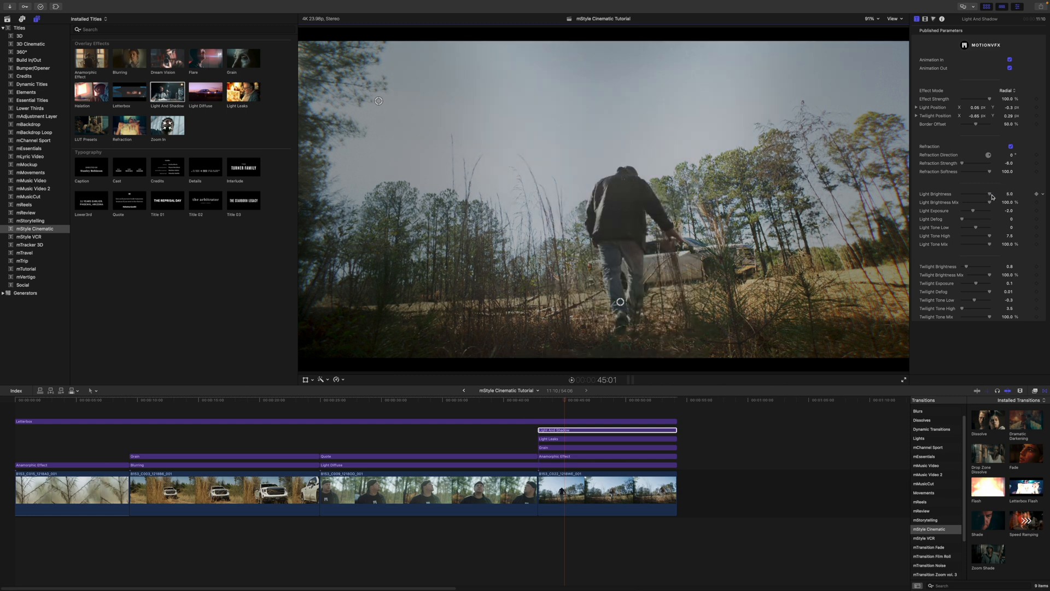
{"action": "left_click_drag", "start_coordinate": [974, 194], "coordinate": [988, 195]}
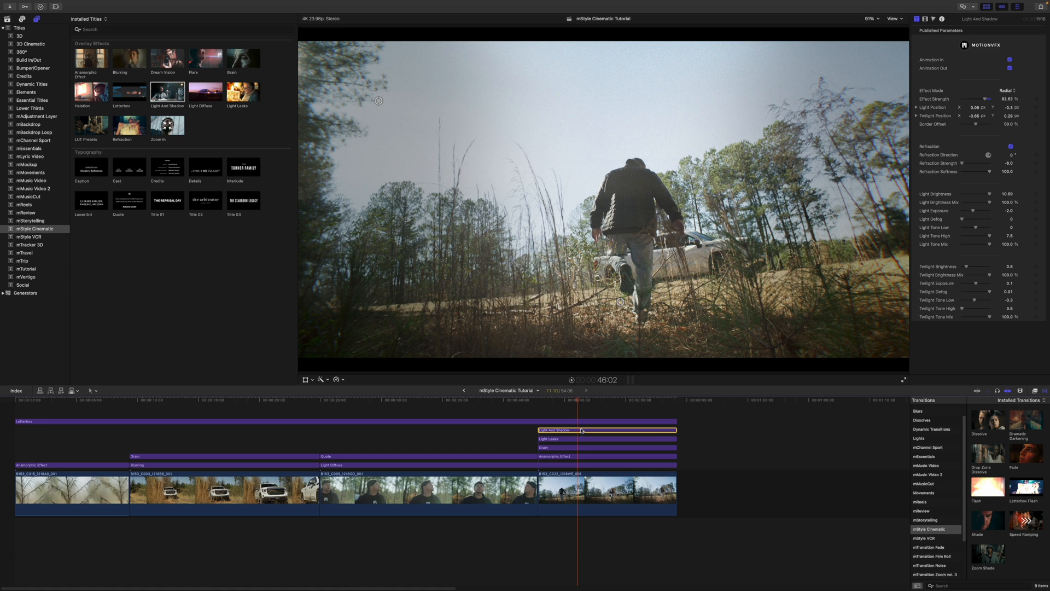
{"action": "mouse_move", "coordinate": [584, 418]}
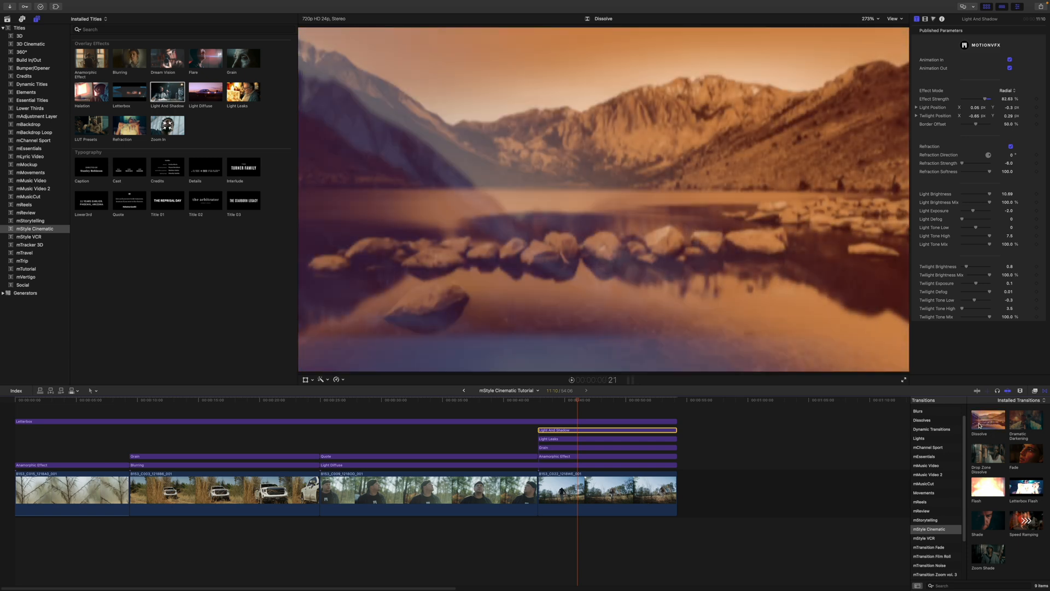
Step: Preview the Dissolve and Drop Zone Dissolve transitions in the mStyle Cinematic browser
{"action": "left_click", "coordinate": [1026, 421]}
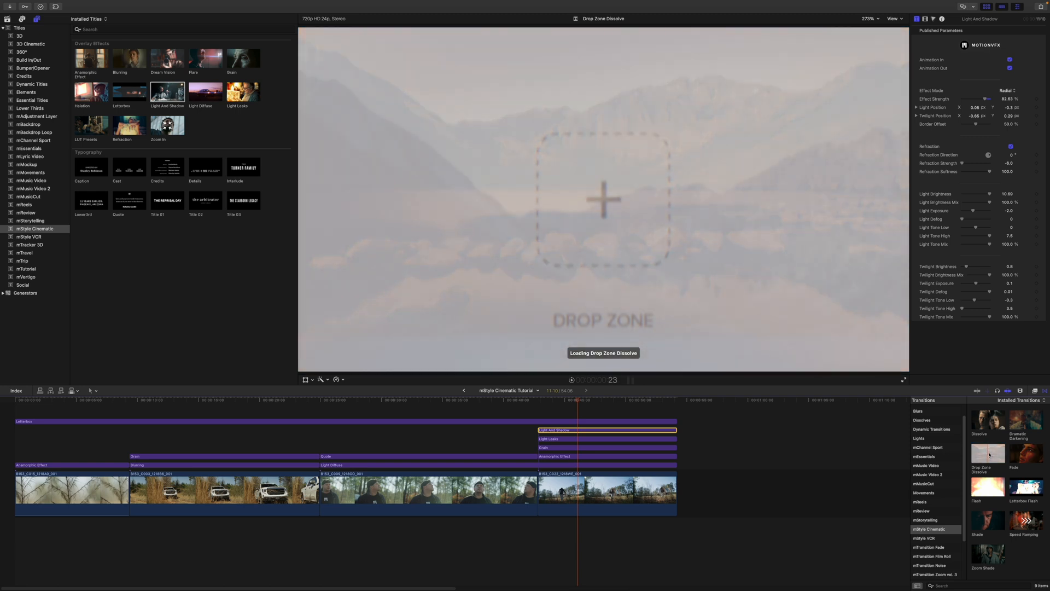
{"action": "left_click", "coordinate": [1023, 458]}
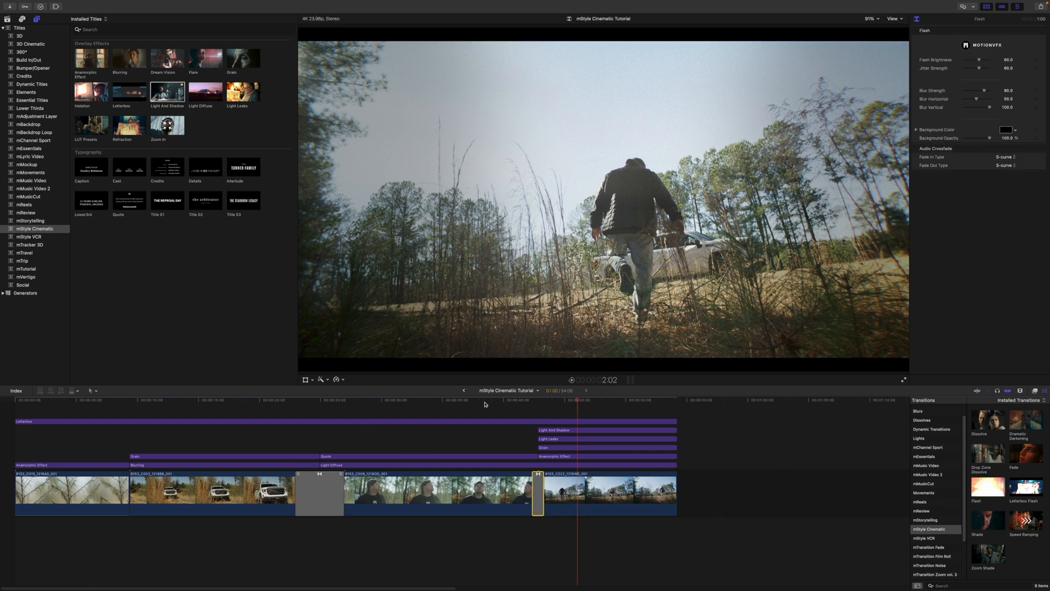
Step: Select the Dissolve between clips two and three to show its masked-mode settings in the Inspector
{"action": "left_click", "coordinate": [573, 403]}
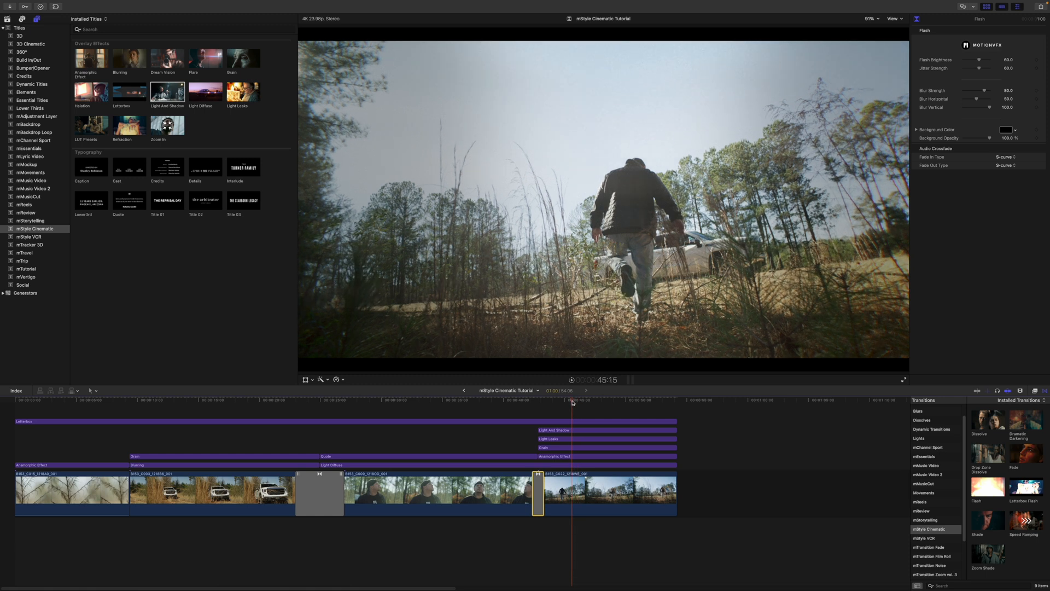
{"action": "left_click", "coordinate": [320, 411]}
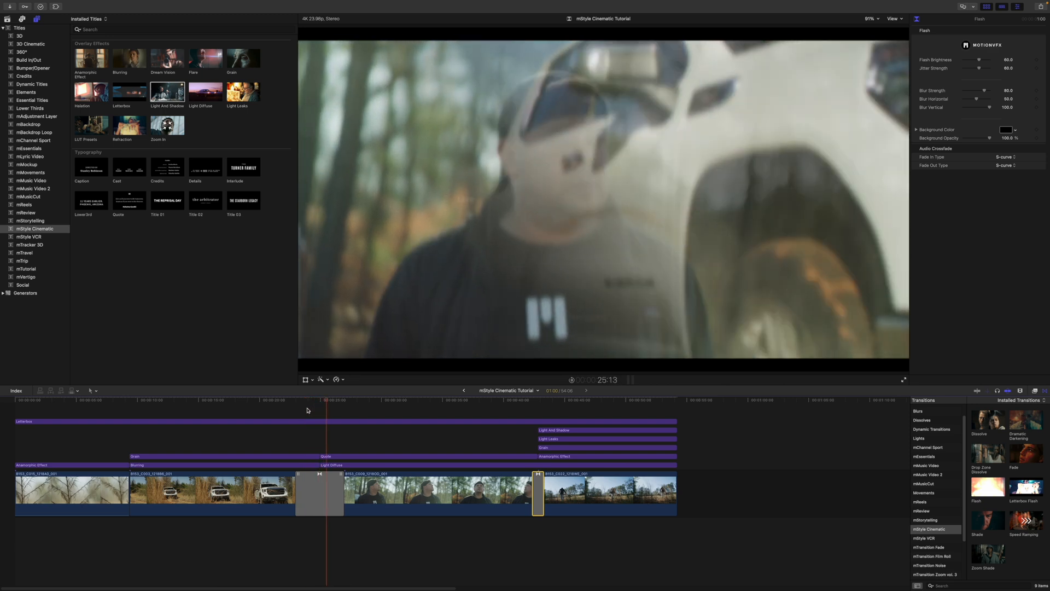
{"action": "left_click", "coordinate": [348, 406]}
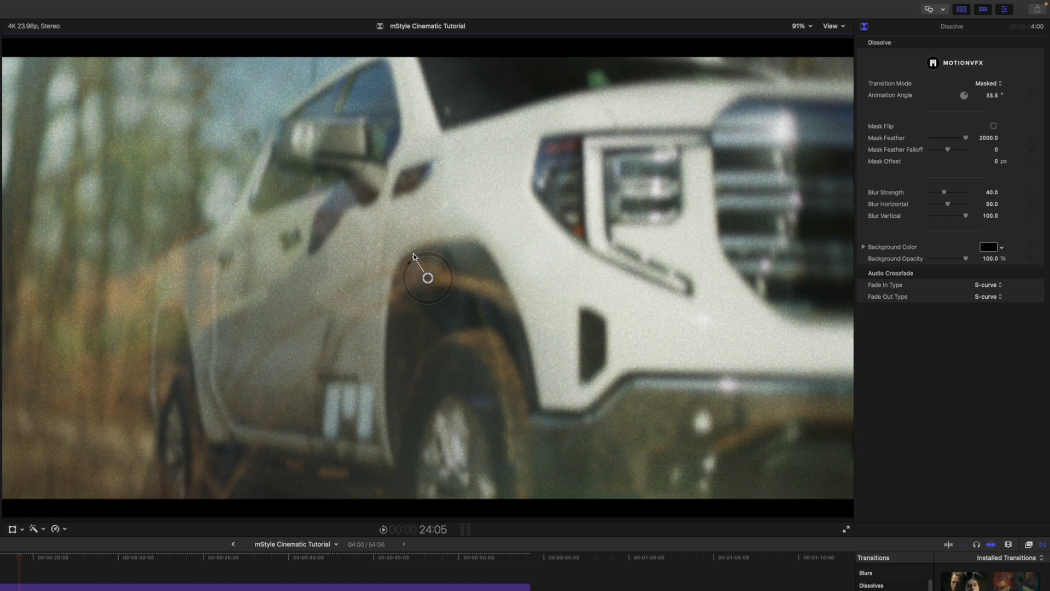
Step: Set the Dissolve's animation angle to 348.1° and keep its transition mode on Masked
{"action": "left_click_drag", "start_coordinate": [428, 277], "coordinate": [433, 256]}
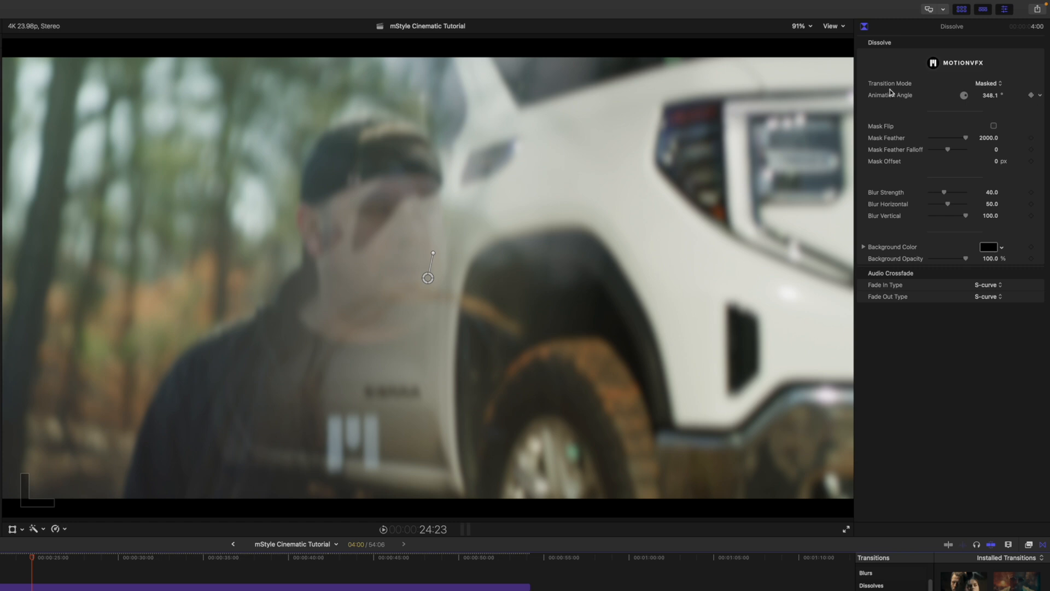
{"action": "left_click", "coordinate": [984, 83]}
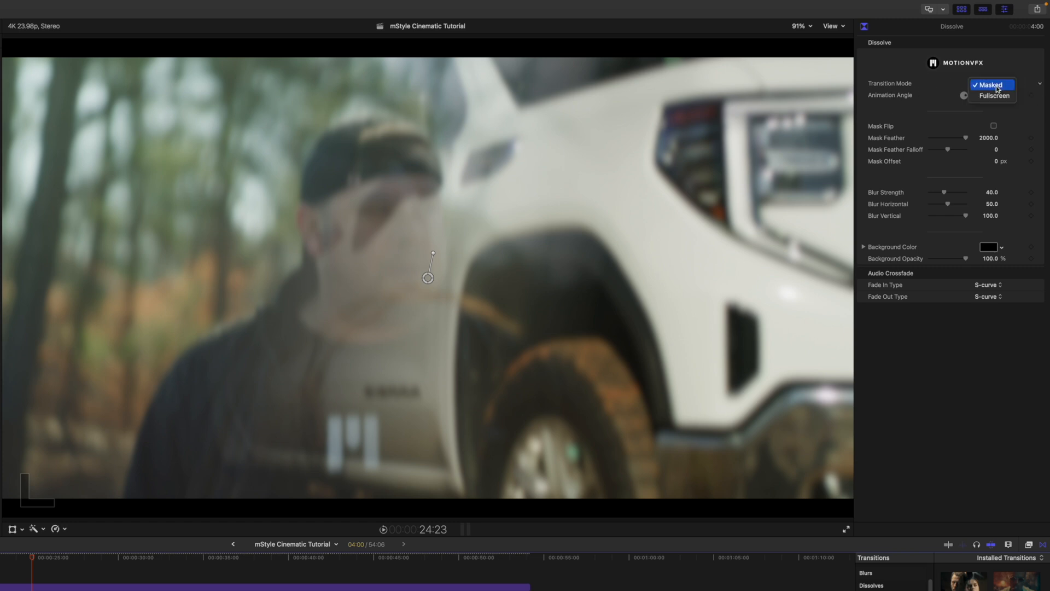
{"action": "left_click", "coordinate": [988, 86]}
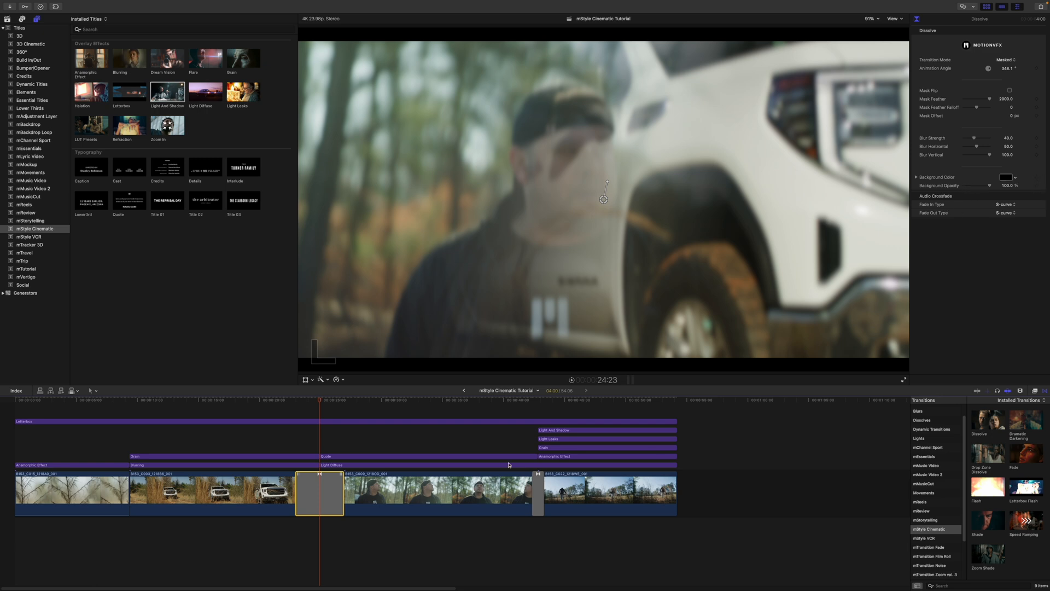
{"action": "left_click", "coordinate": [554, 405]}
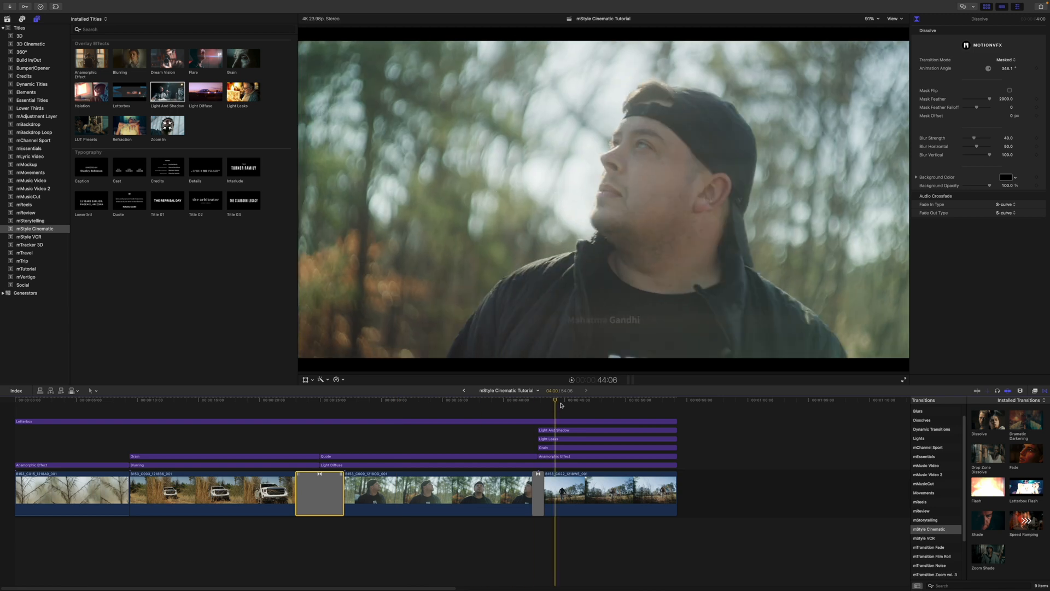